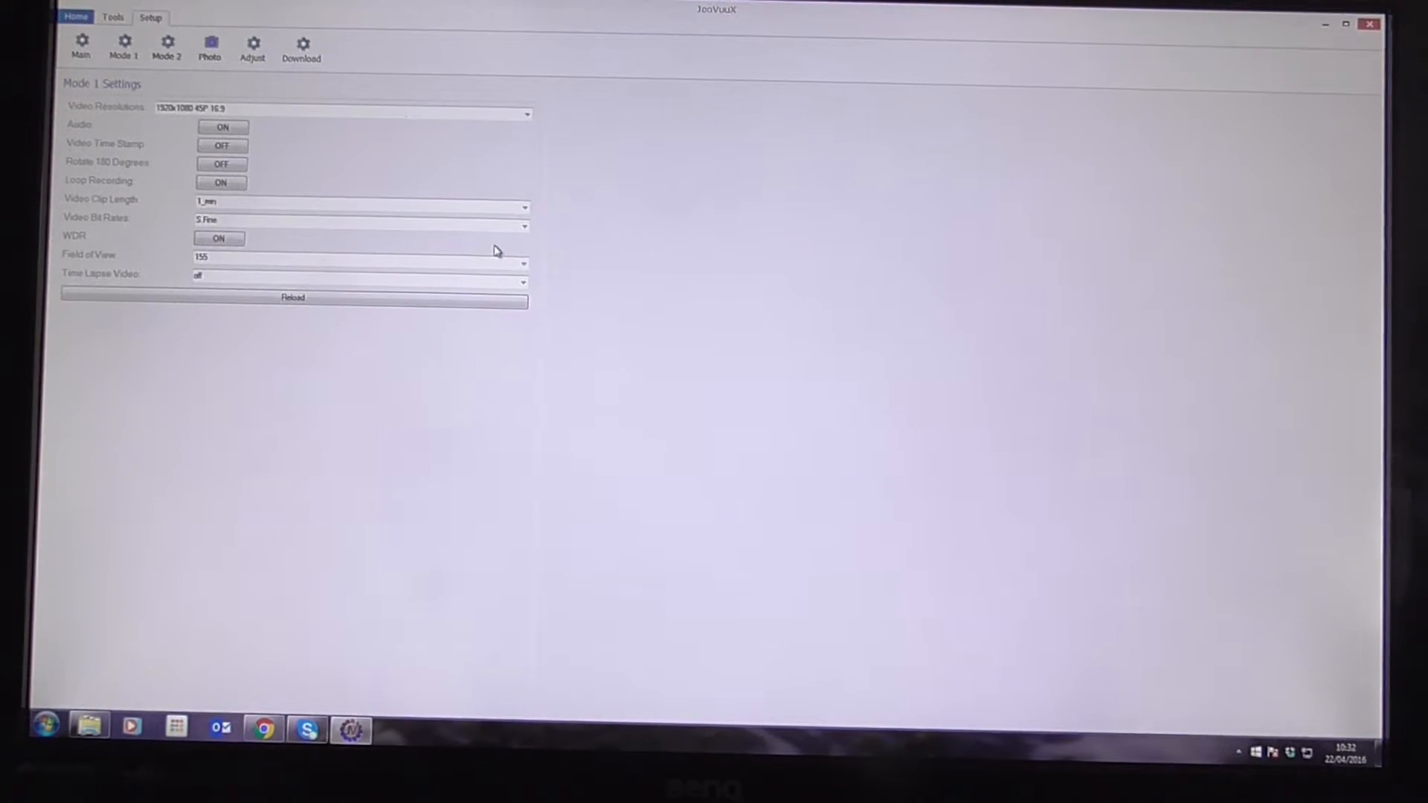
pyautogui.moveTo(445, 227)
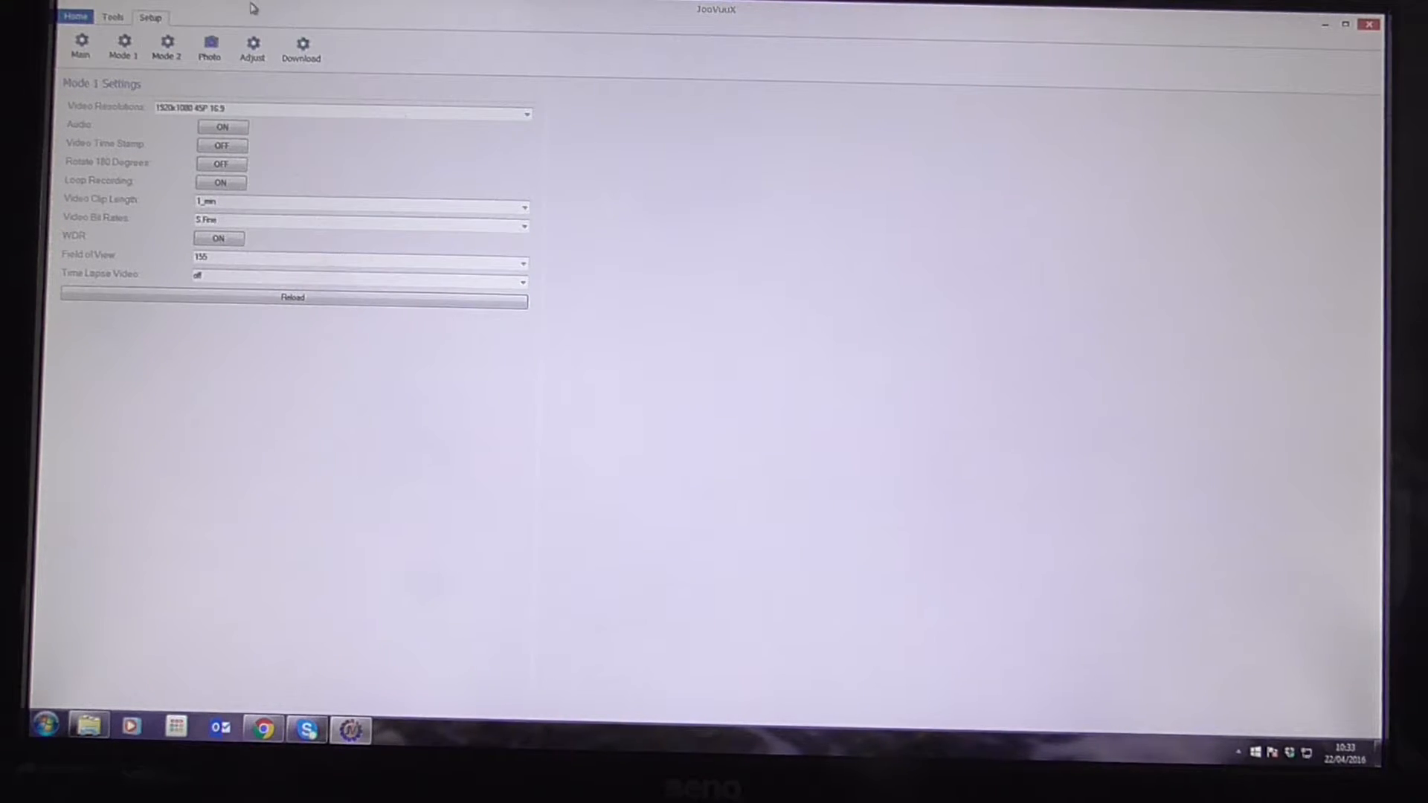
# Step: Glance at the Tools tab, then review the Mode 2 settings (2560x1080 30P 21:9, 2_min clips)
pyautogui.click(114, 17)
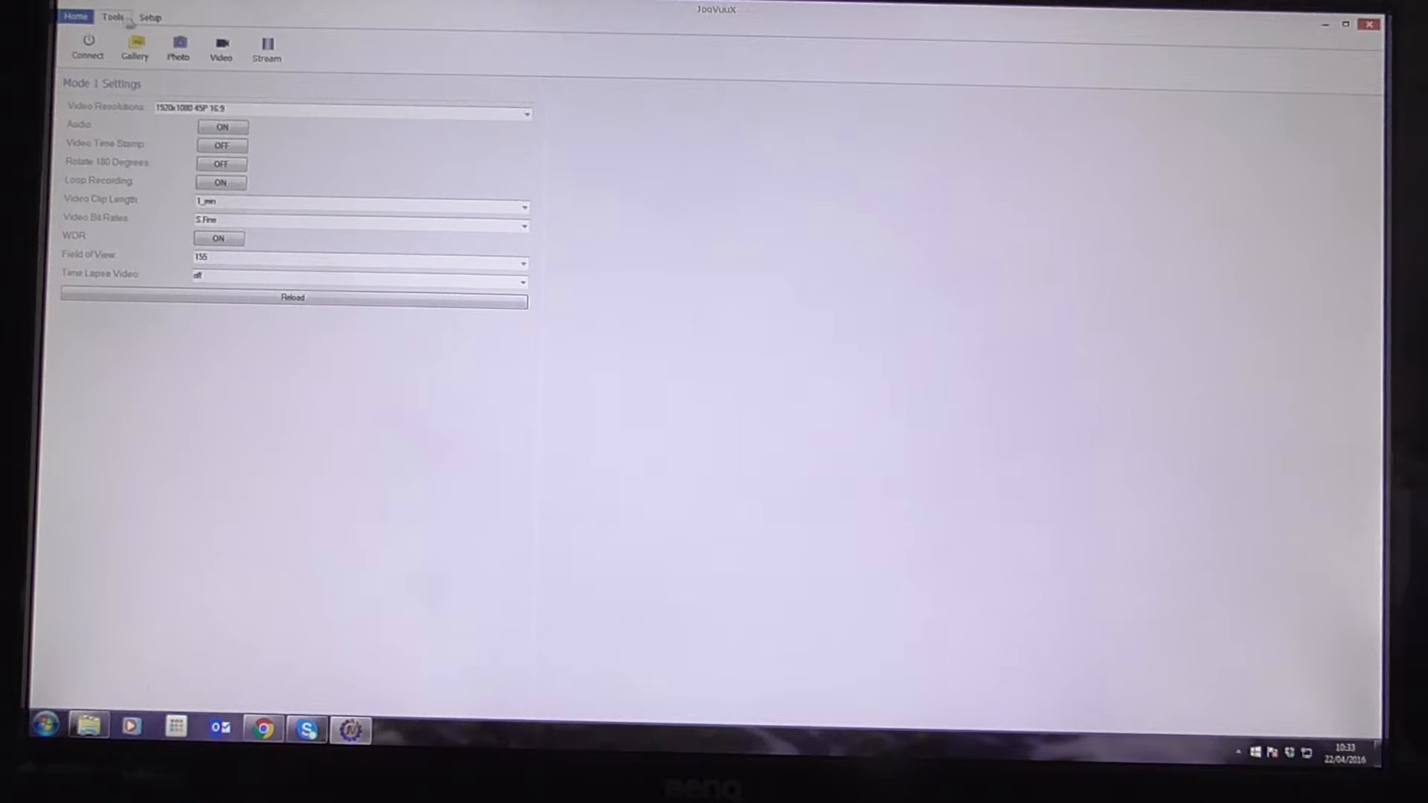
pyautogui.click(149, 17)
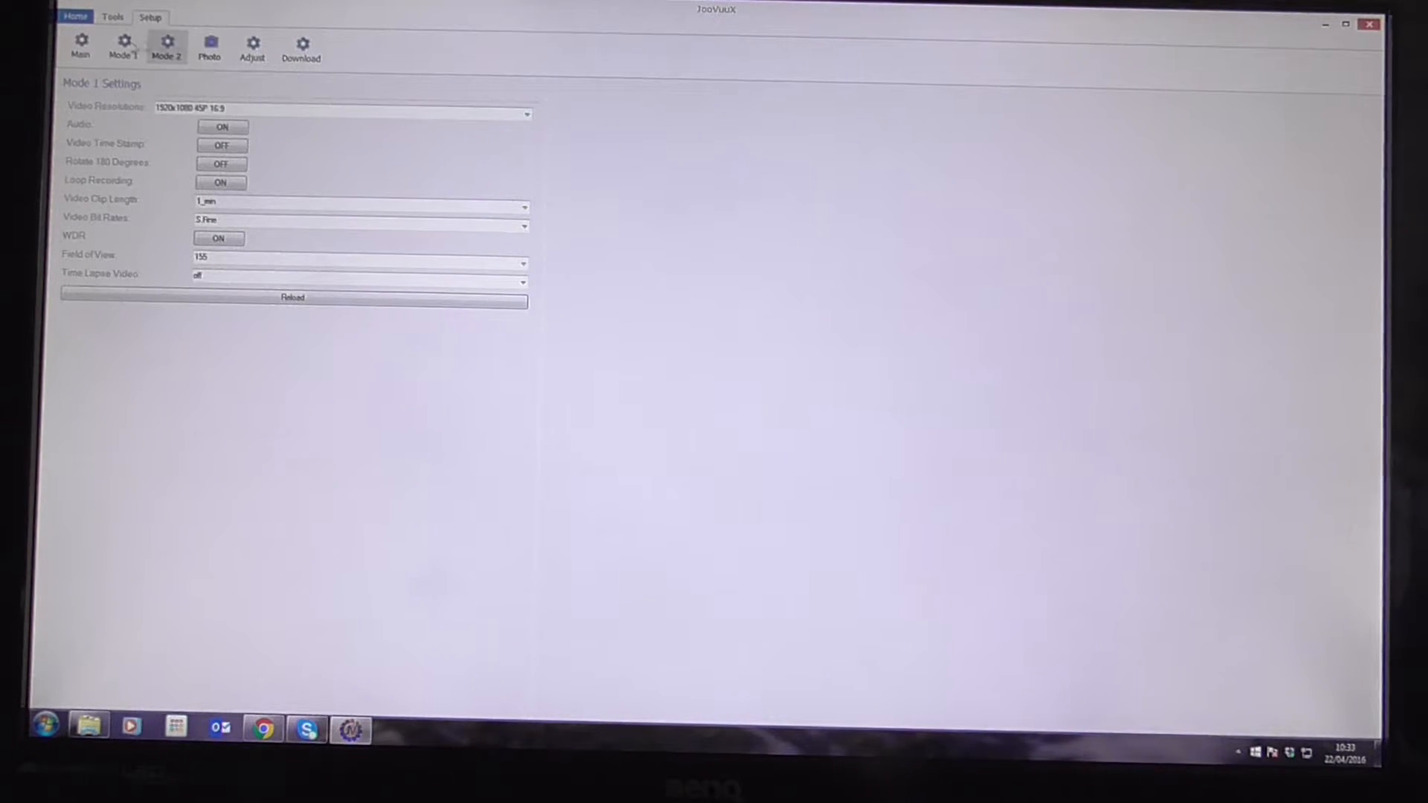
pyautogui.click(166, 44)
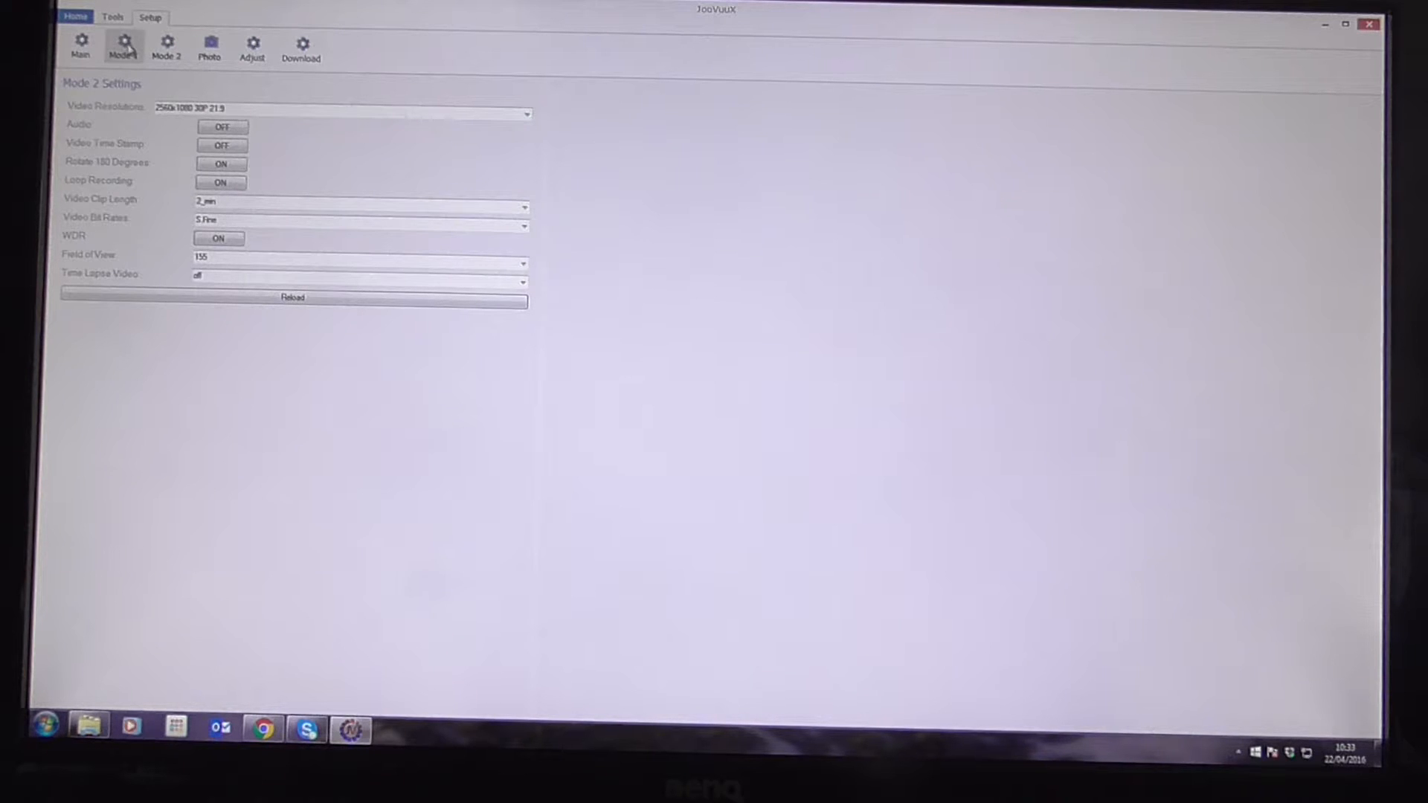
pyautogui.click(168, 45)
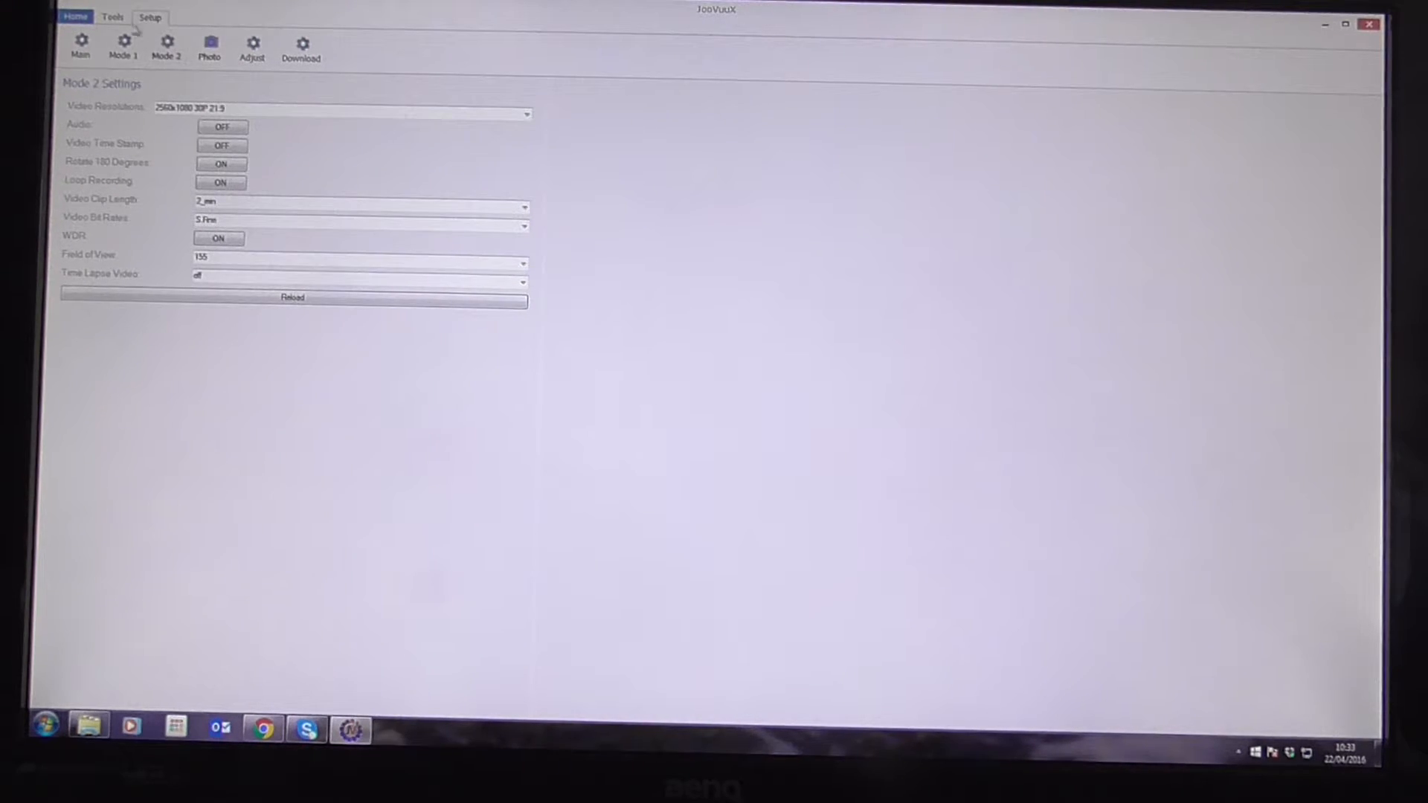
pyautogui.click(78, 42)
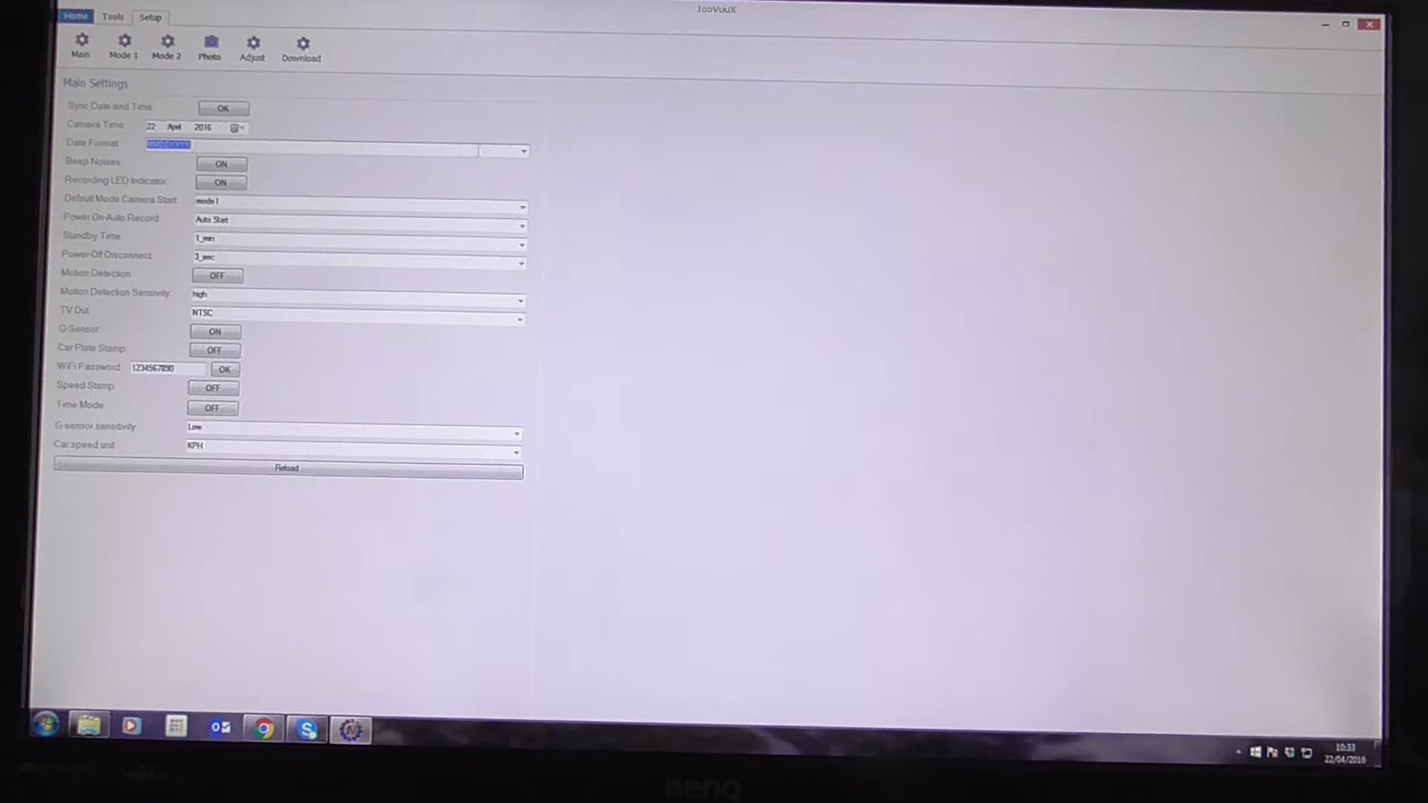
# Step: Switch the date format to MMDDYYYY and turn the recording LED indicator back on
pyautogui.click(523, 151)
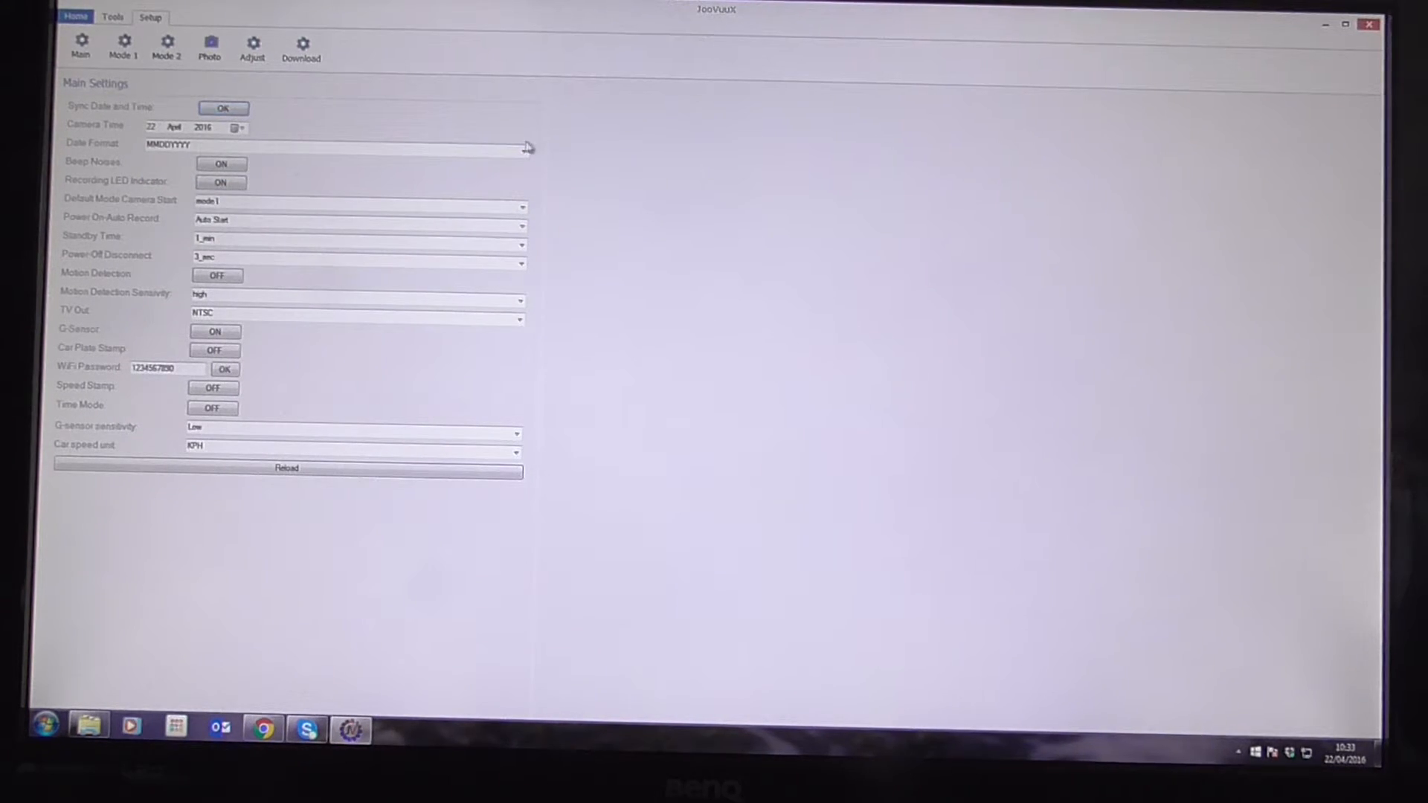
pyautogui.click(524, 151)
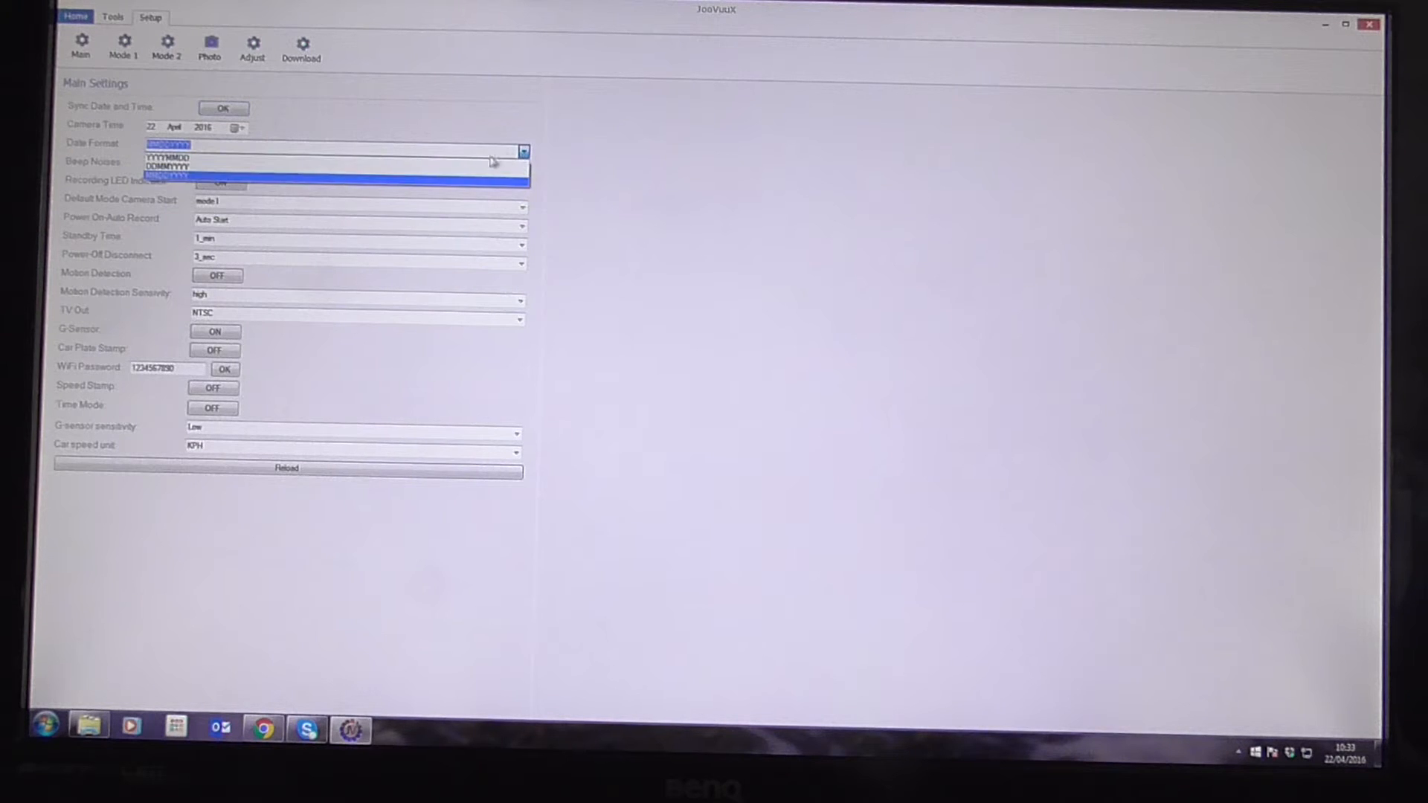
pyautogui.click(171, 174)
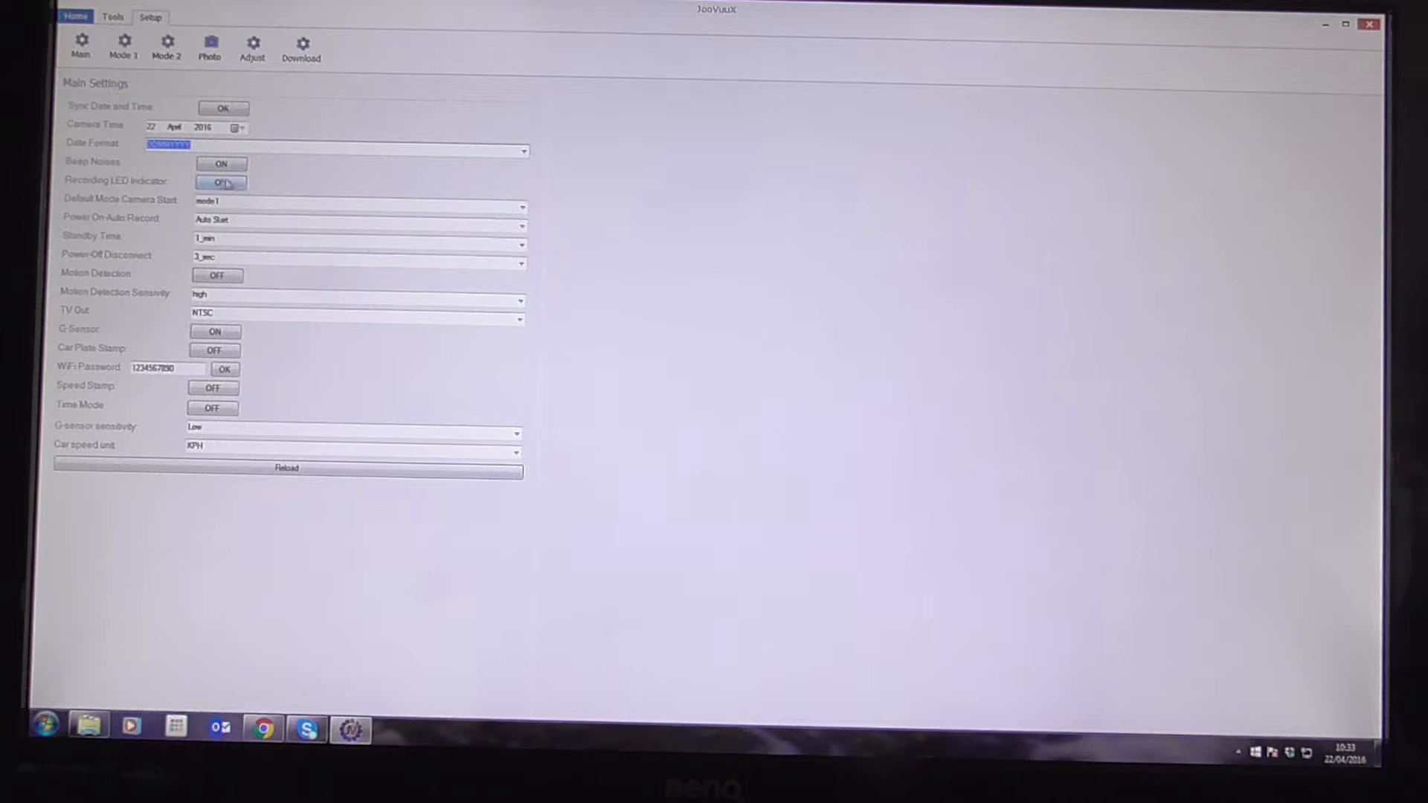
pyautogui.click(219, 182)
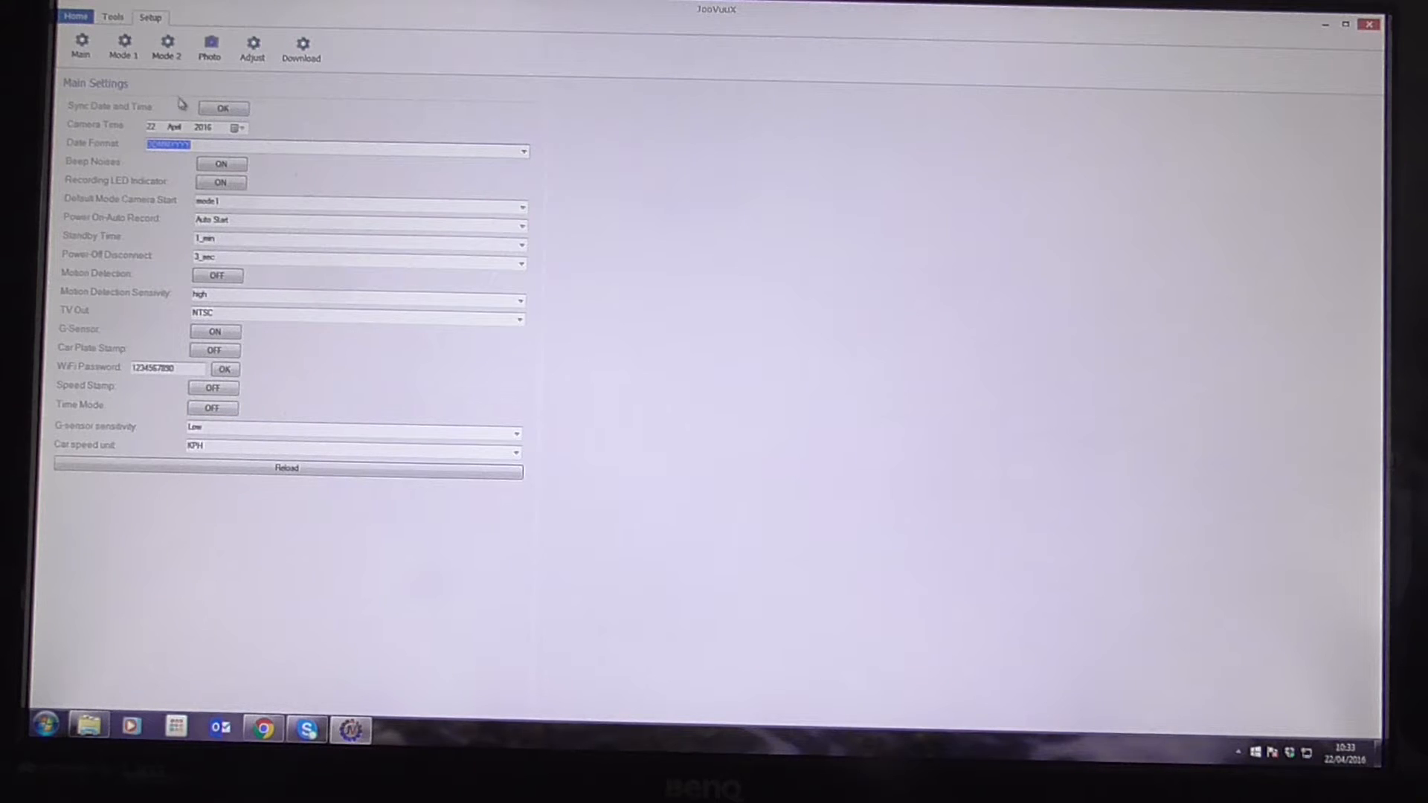
# Step: Set Mode 1 to 2560x1080 30P 21:9 with Rotate 180 Degrees on and a new clip length
pyautogui.click(125, 42)
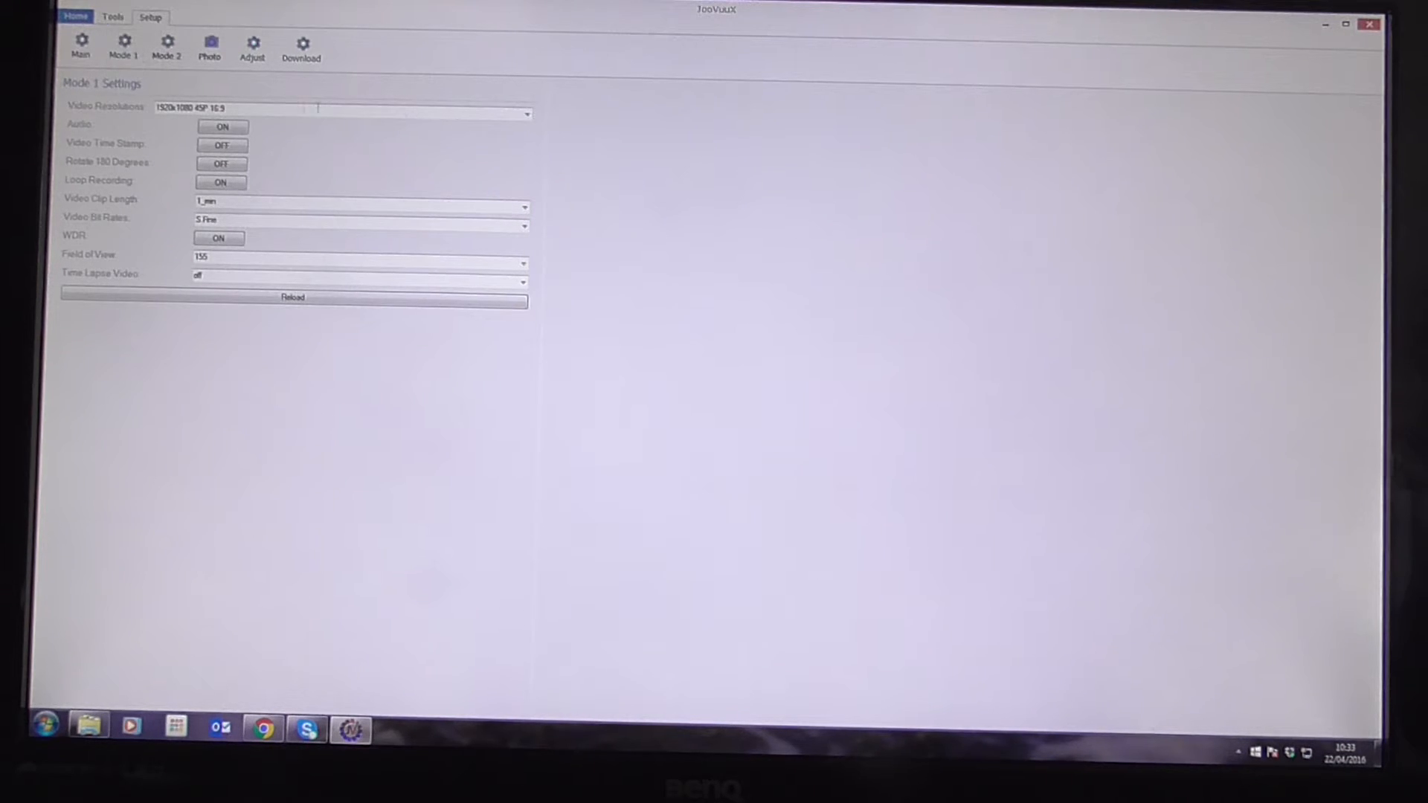
pyautogui.click(526, 114)
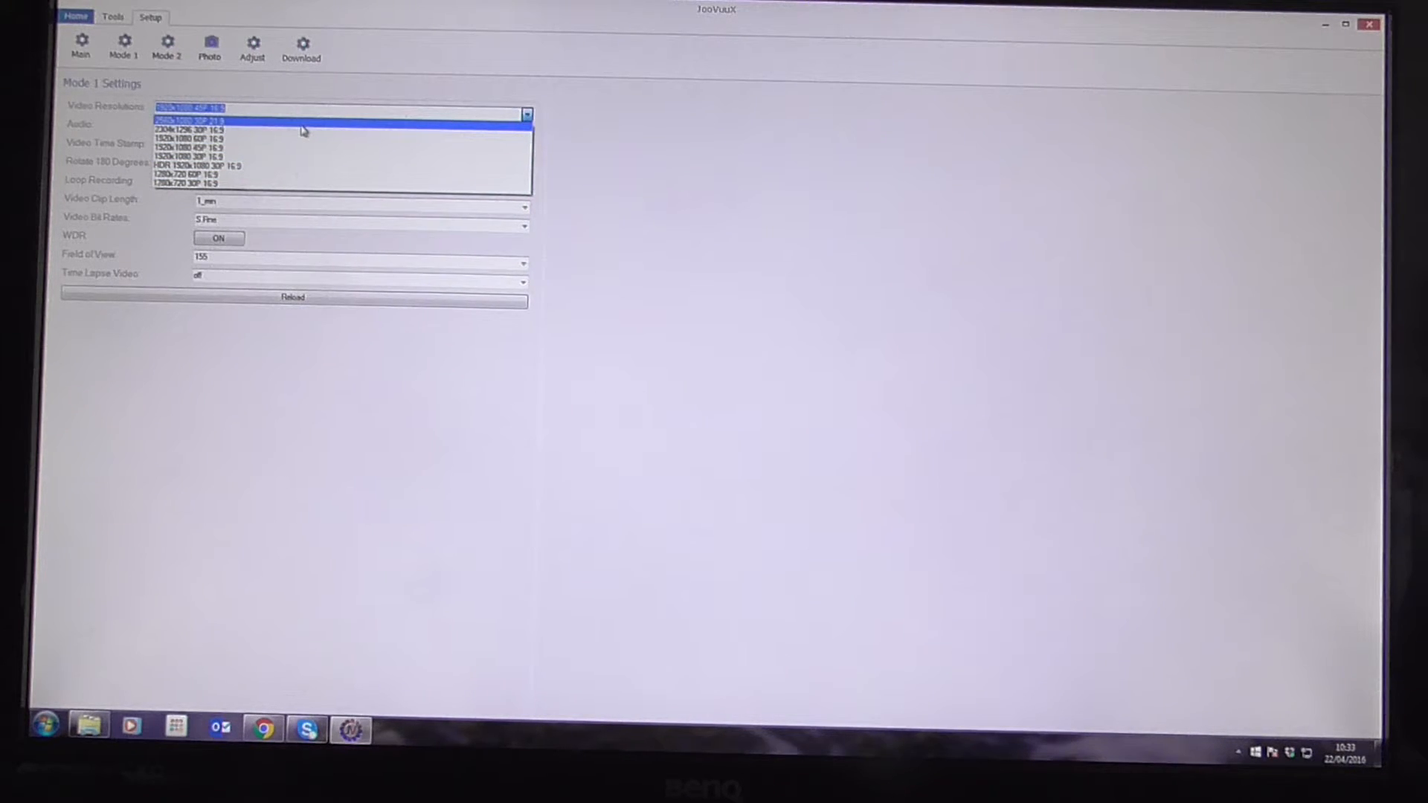
pyautogui.click(190, 119)
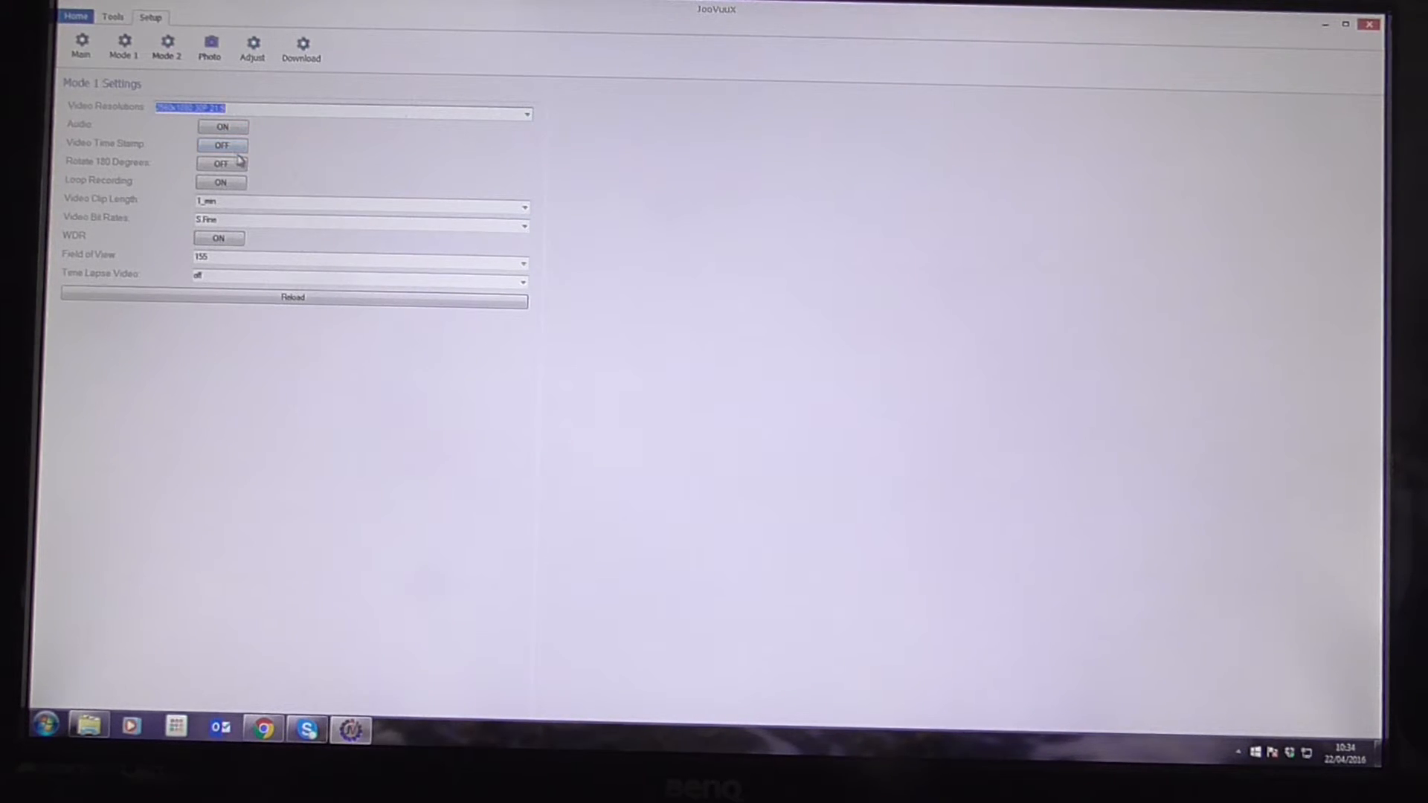
pyautogui.click(219, 164)
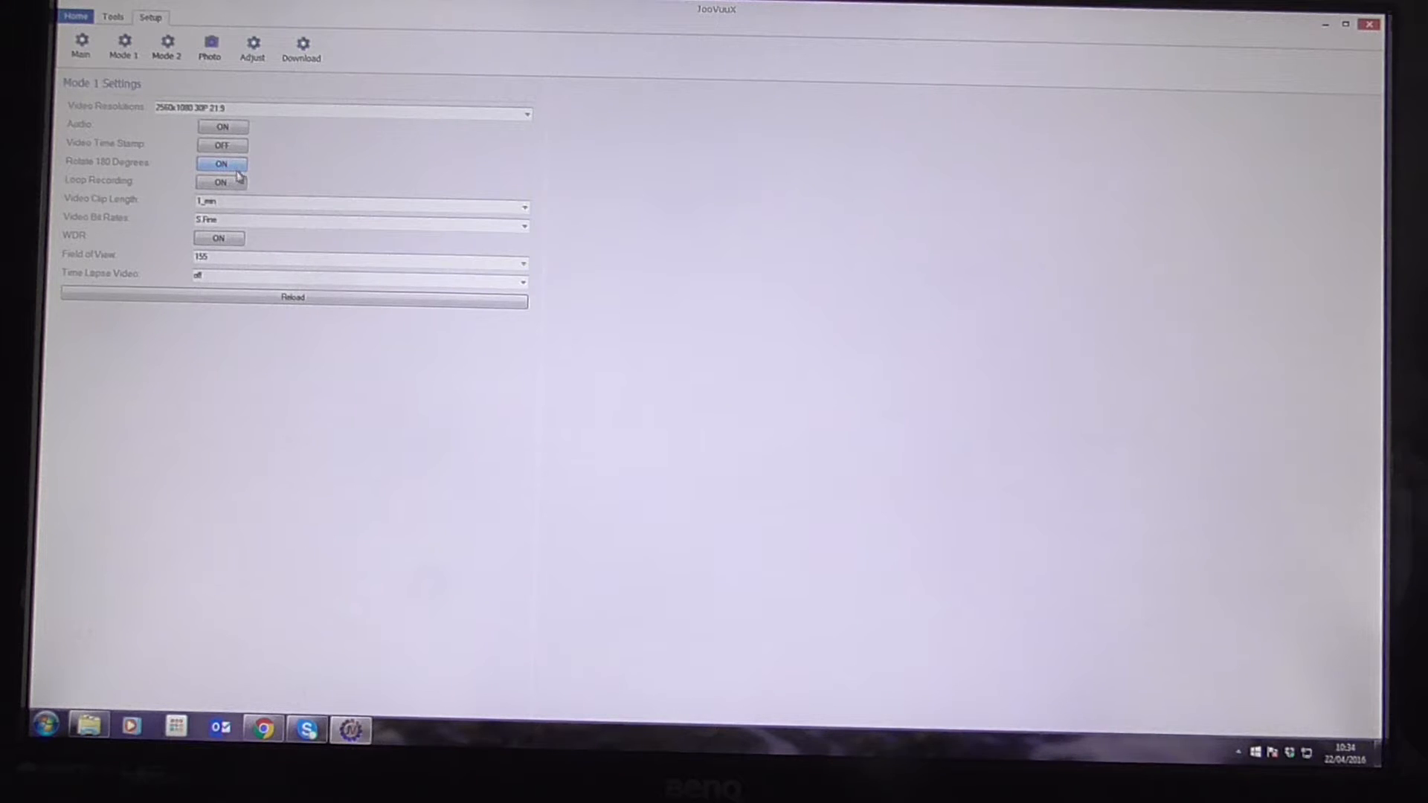
pyautogui.click(521, 206)
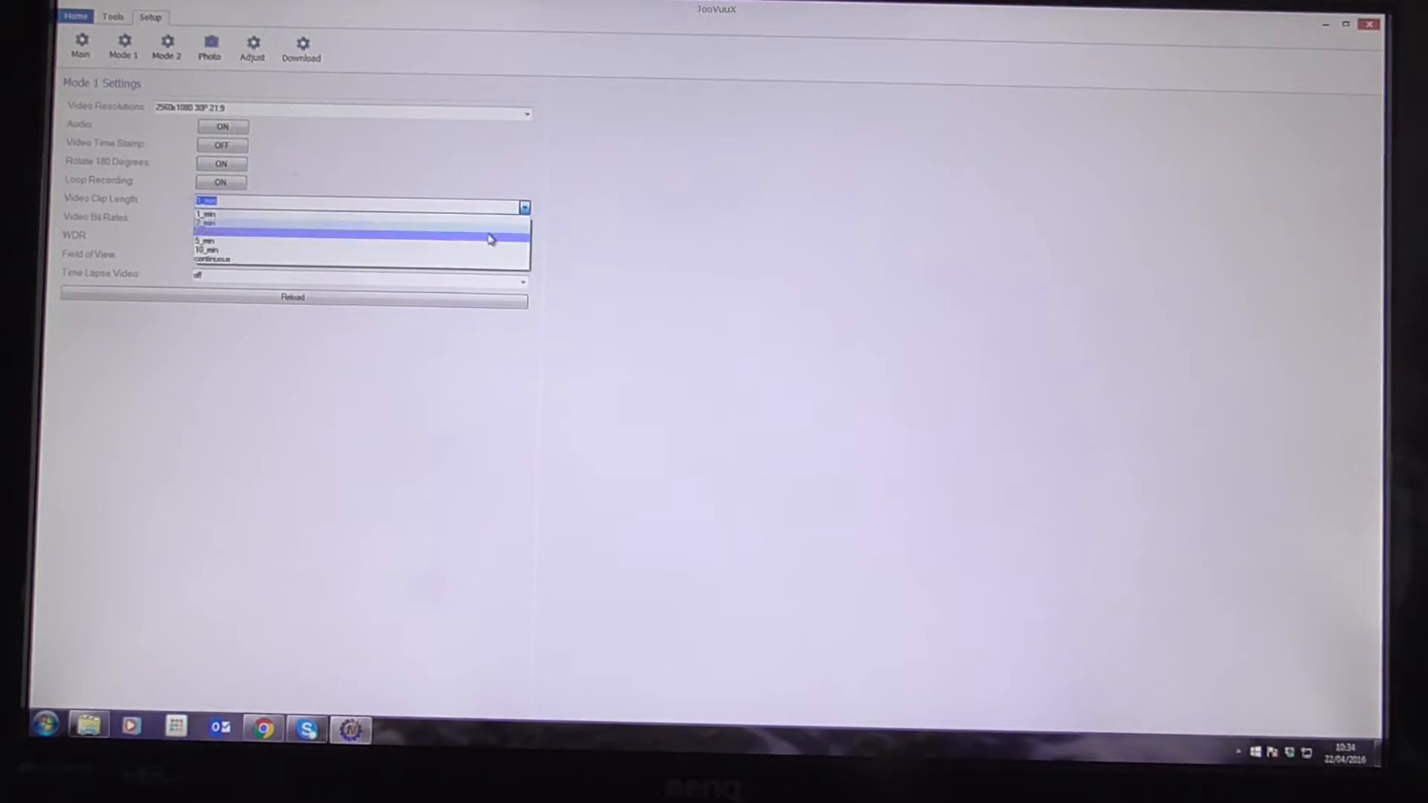
pyautogui.click(216, 240)
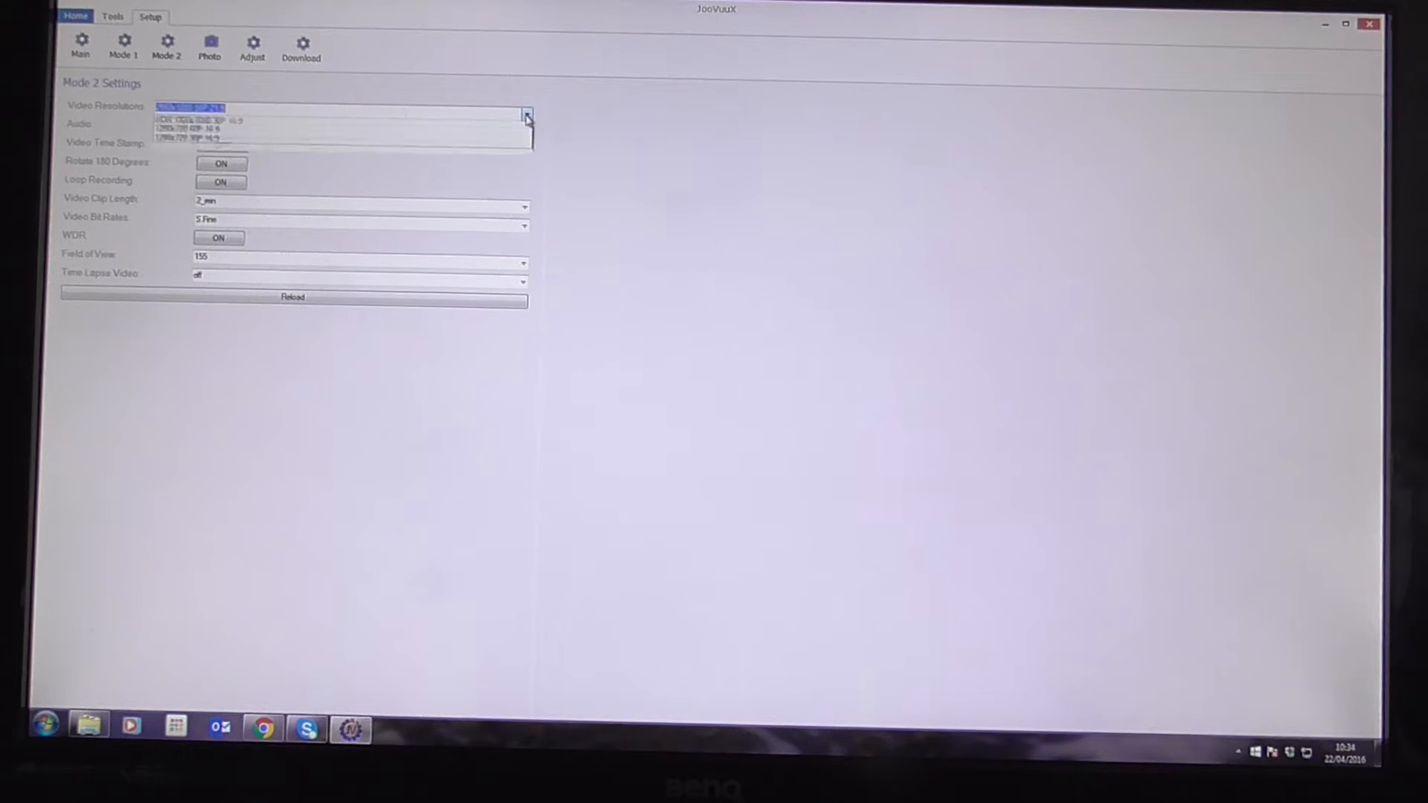
# Step: Set Mode 2 to 1920x1080 45P 16:9, time stamp on, rotation off, 1_min clips
pyautogui.click(526, 118)
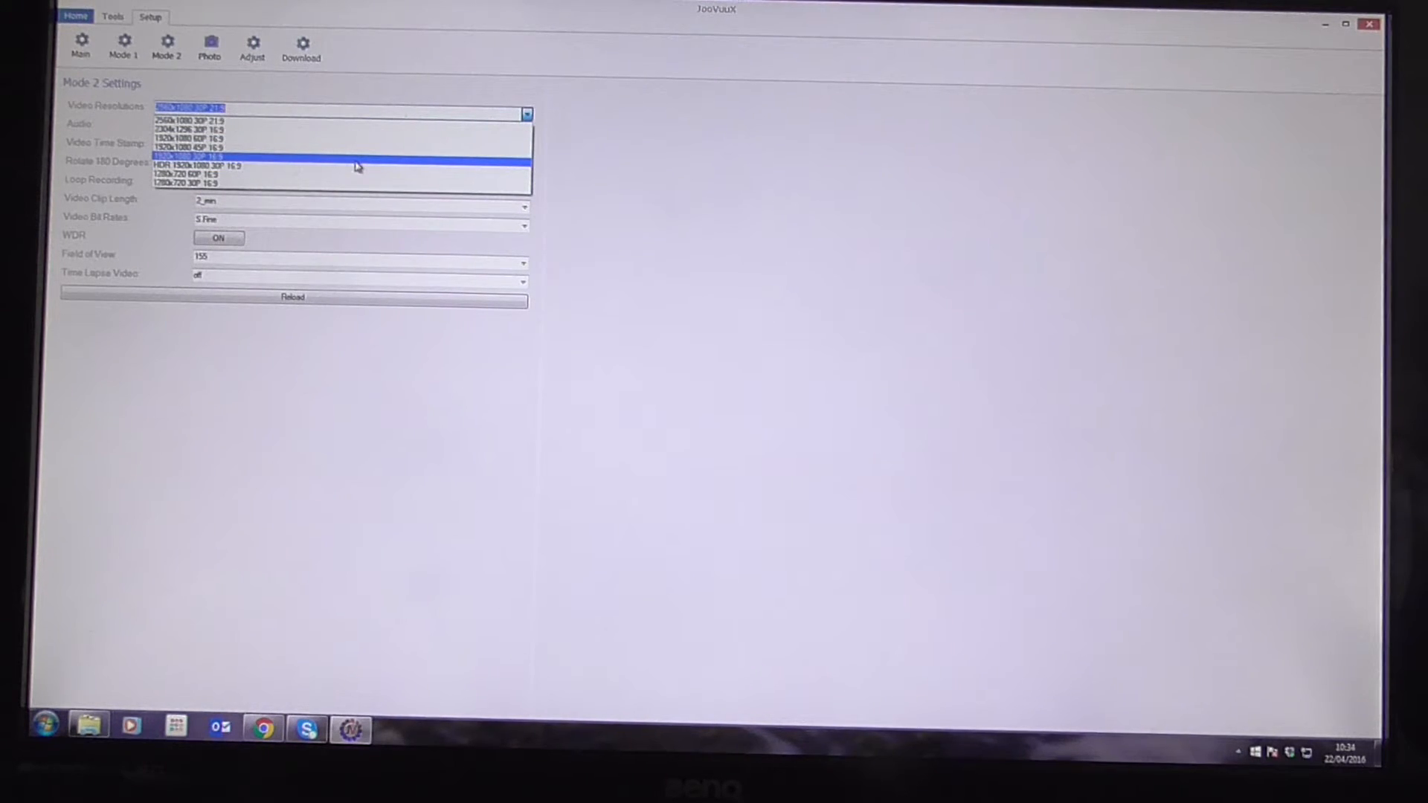
pyautogui.click(193, 144)
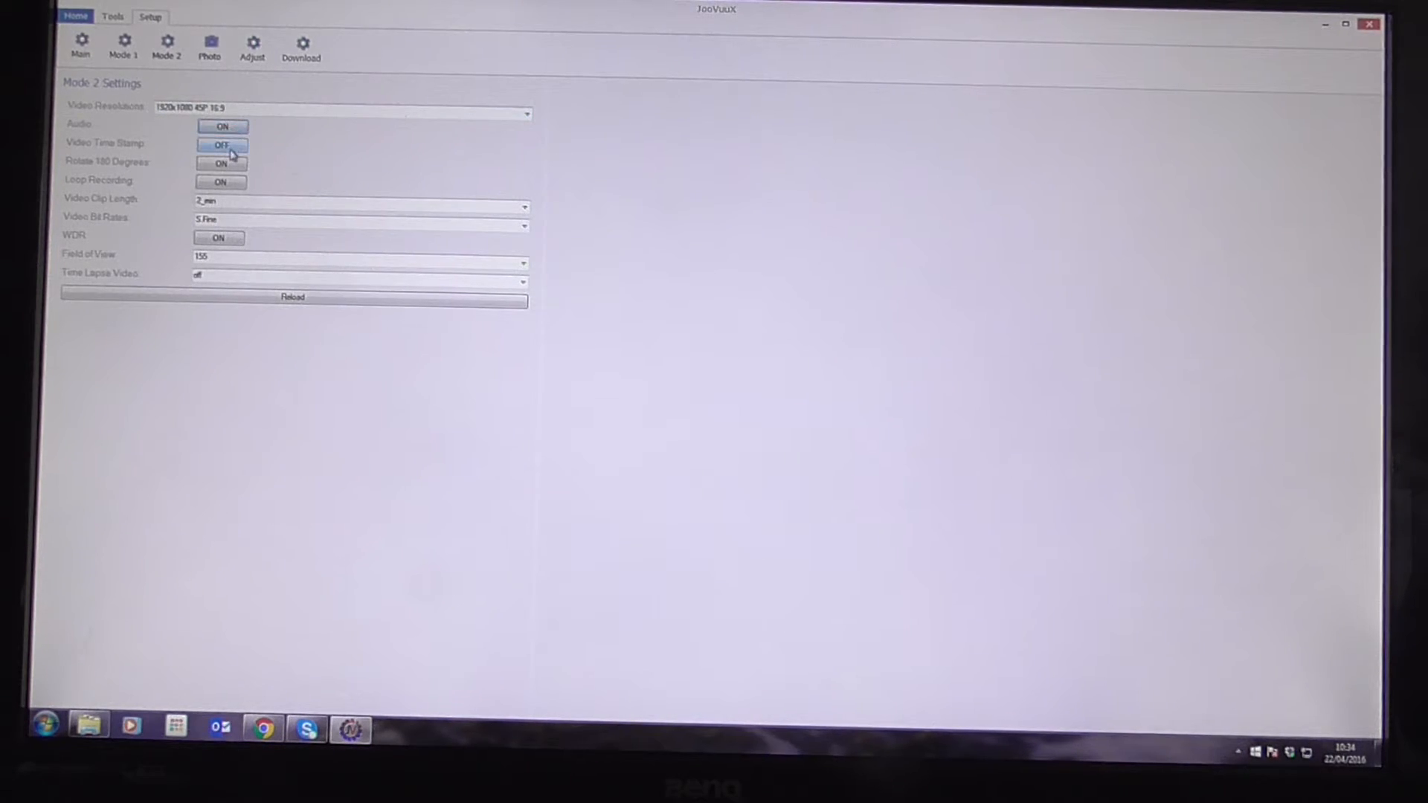
pyautogui.click(219, 145)
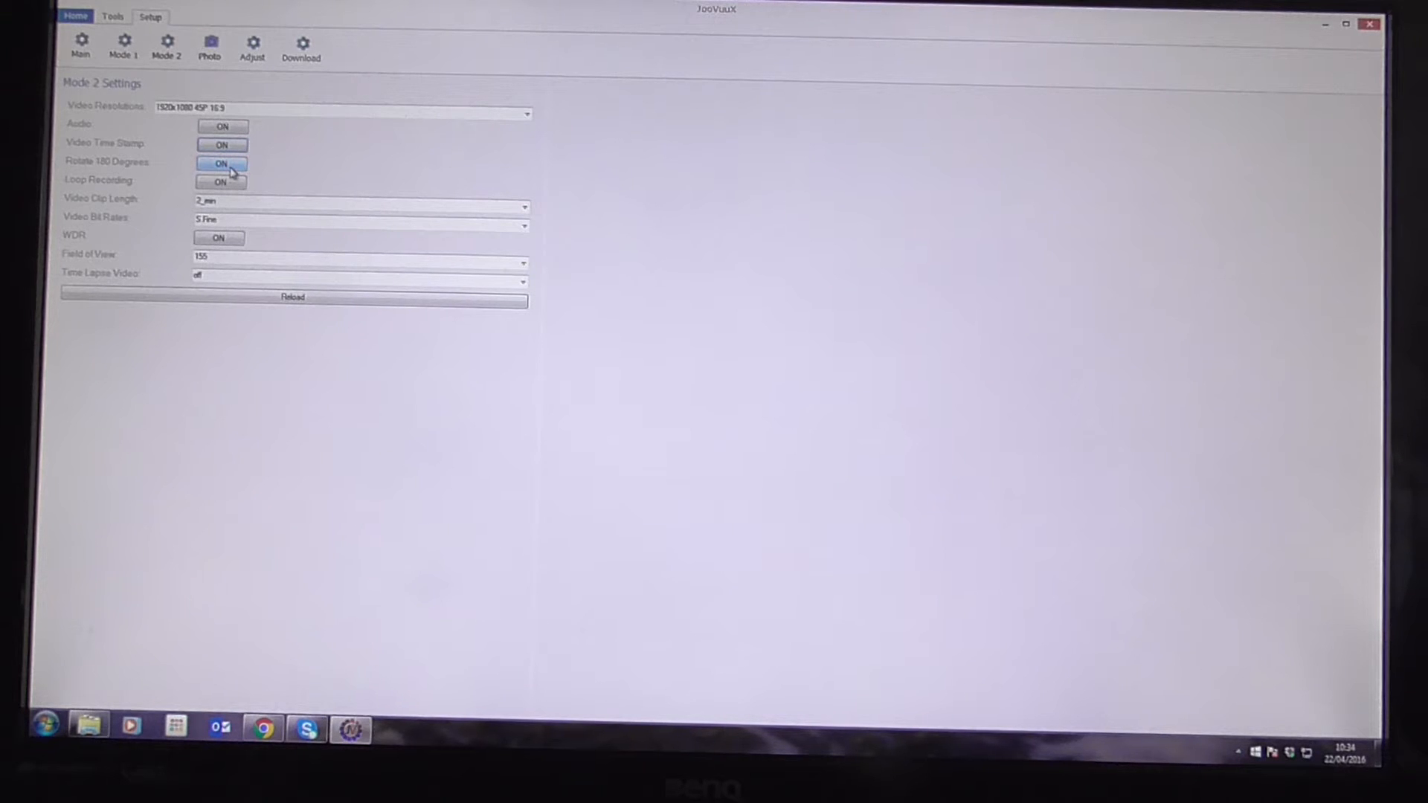
pyautogui.click(219, 164)
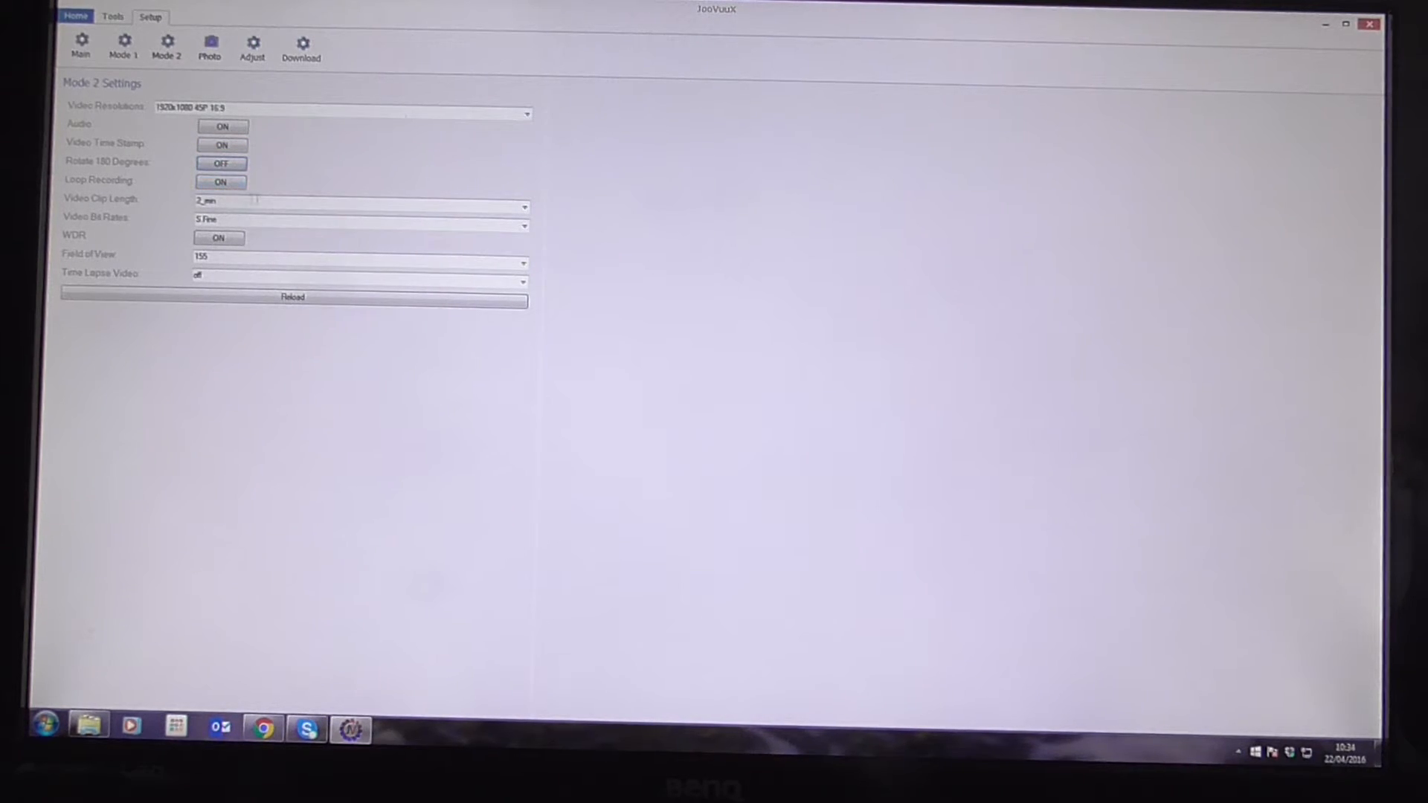
pyautogui.click(524, 205)
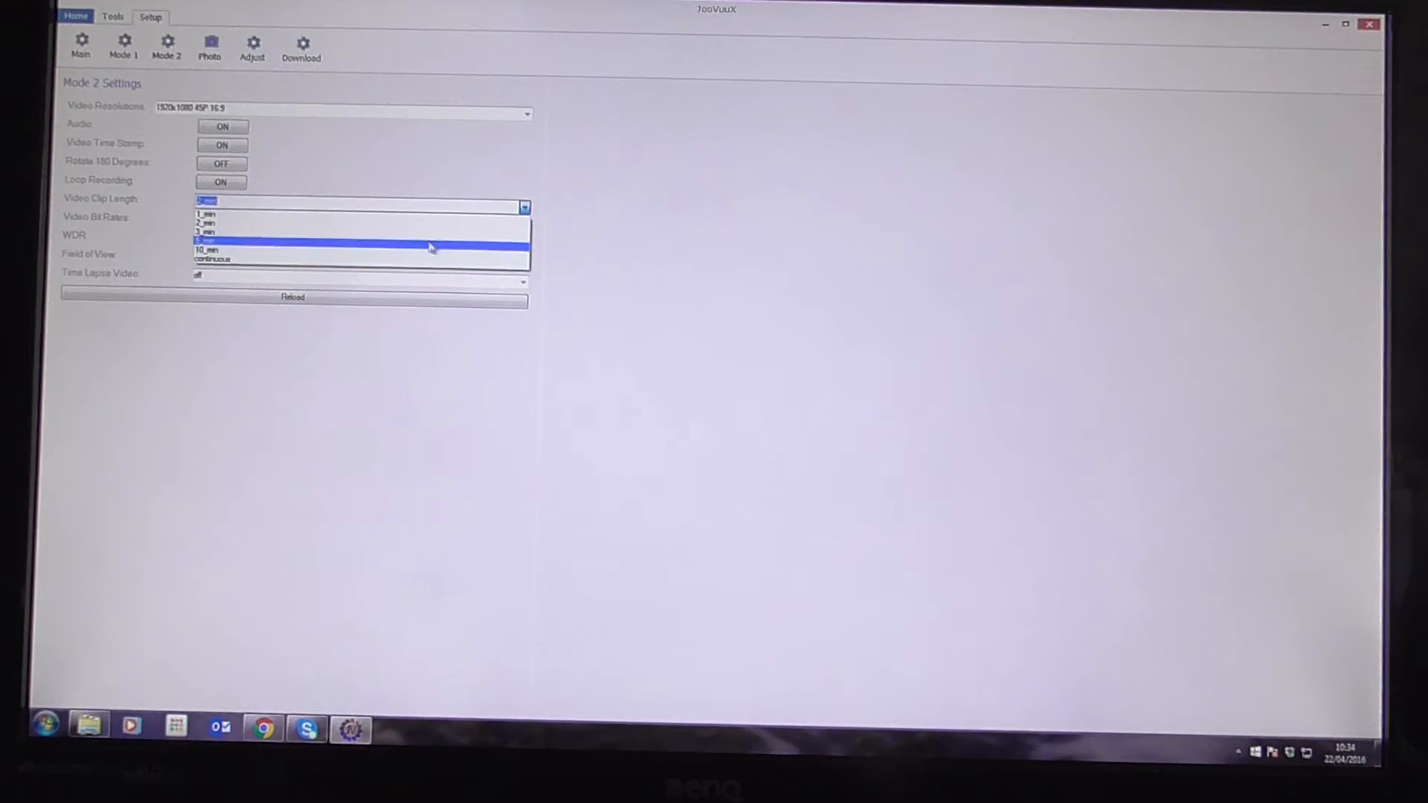
pyautogui.click(206, 239)
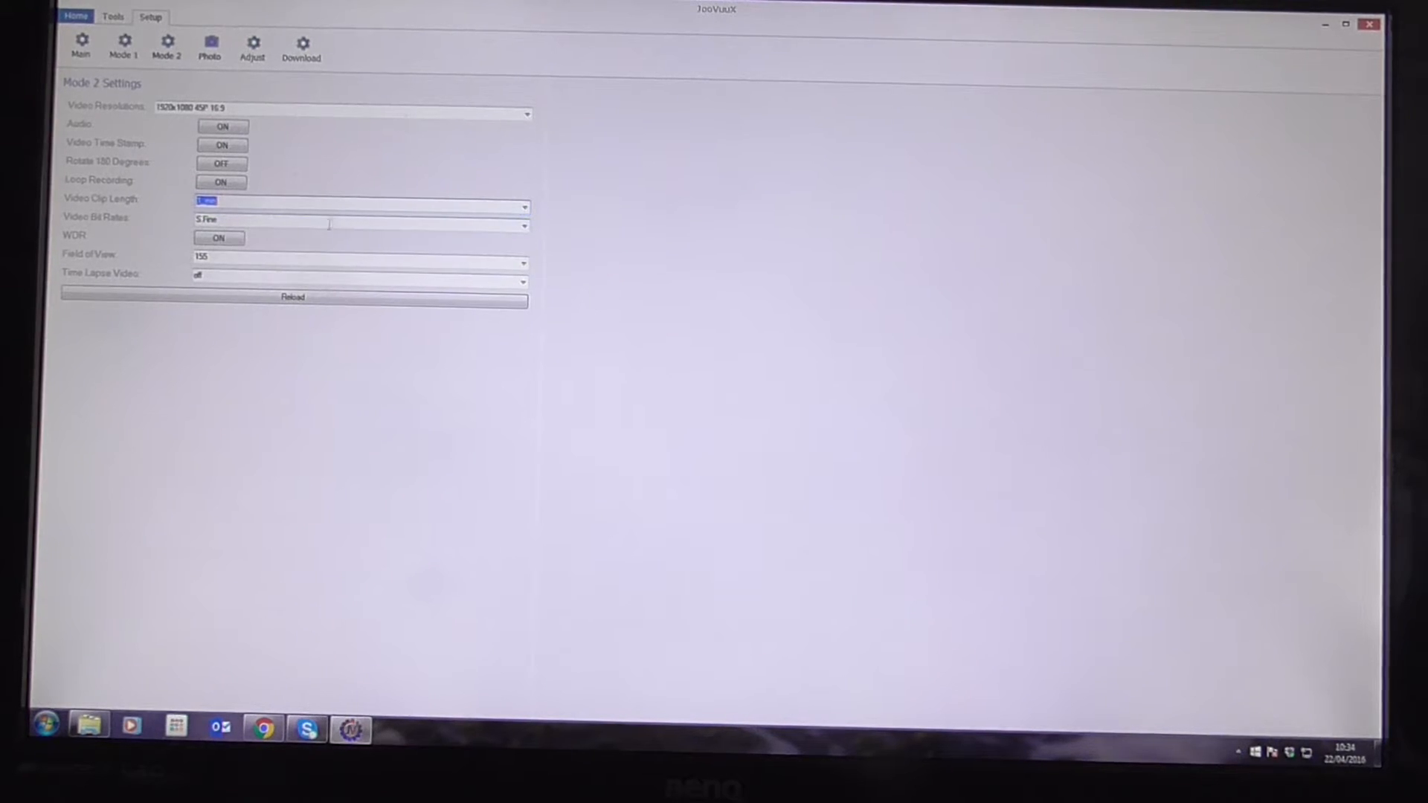
pyautogui.click(523, 228)
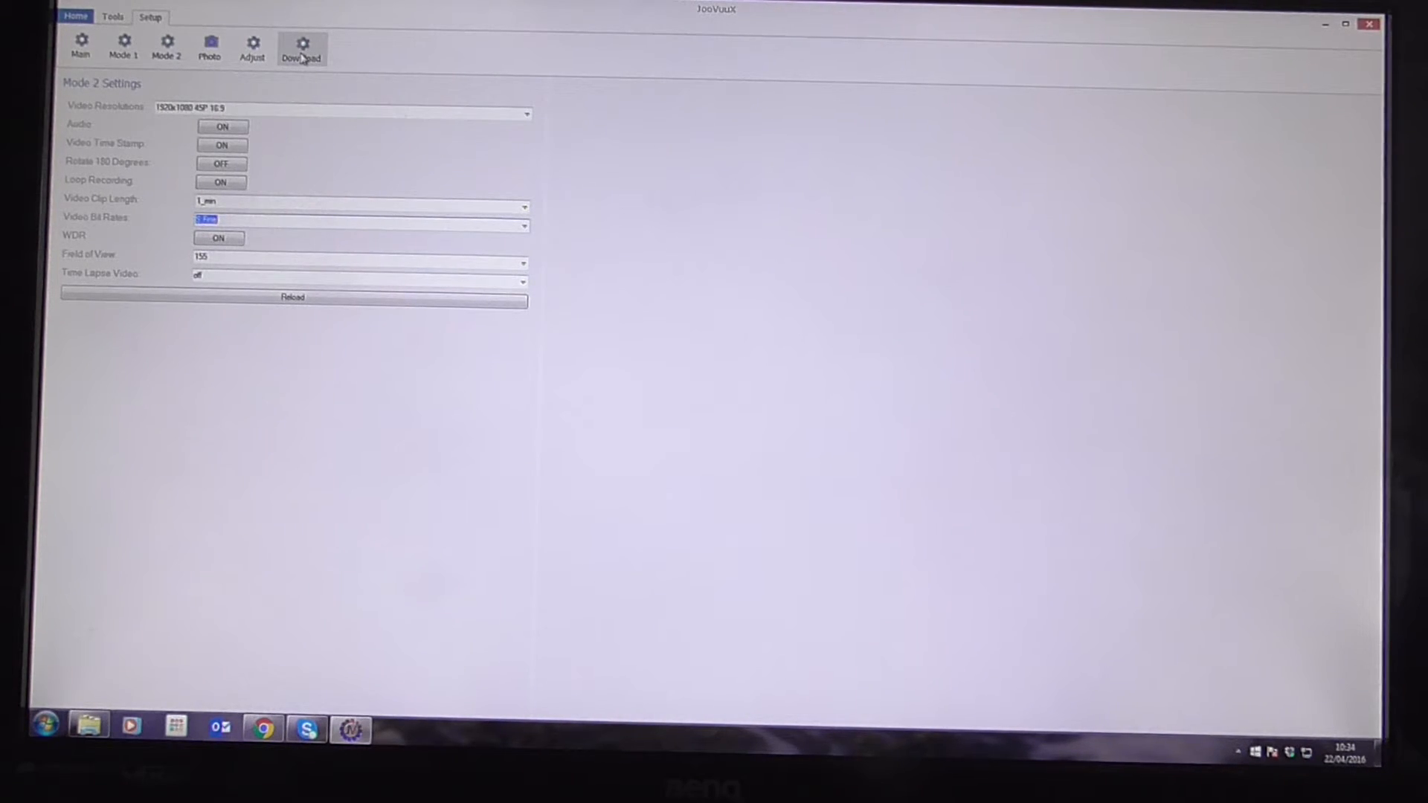
# Step: Start the settings download and create a Desktop folder named 'JooVuu X' to save into
pyautogui.click(301, 45)
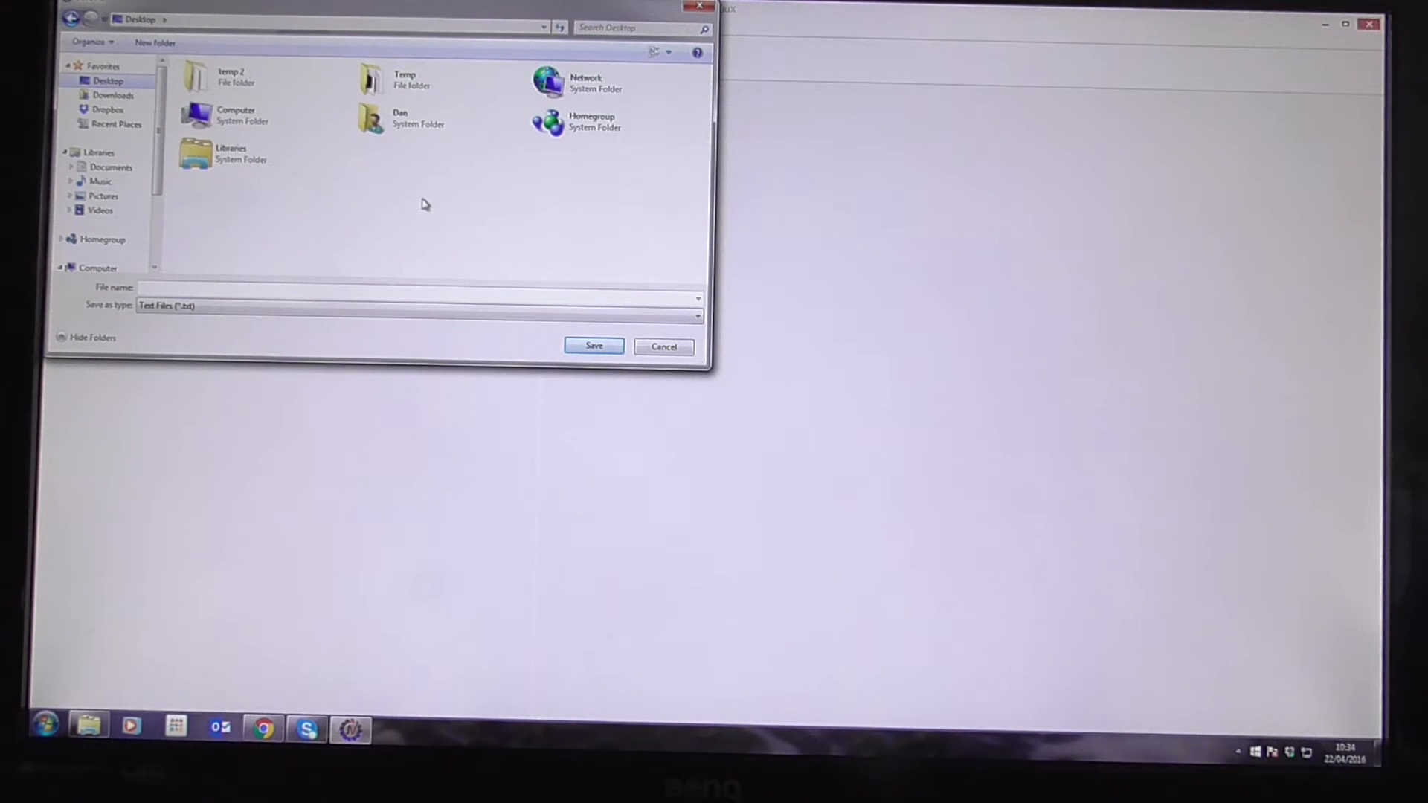
pyautogui.rightClick(425, 206)
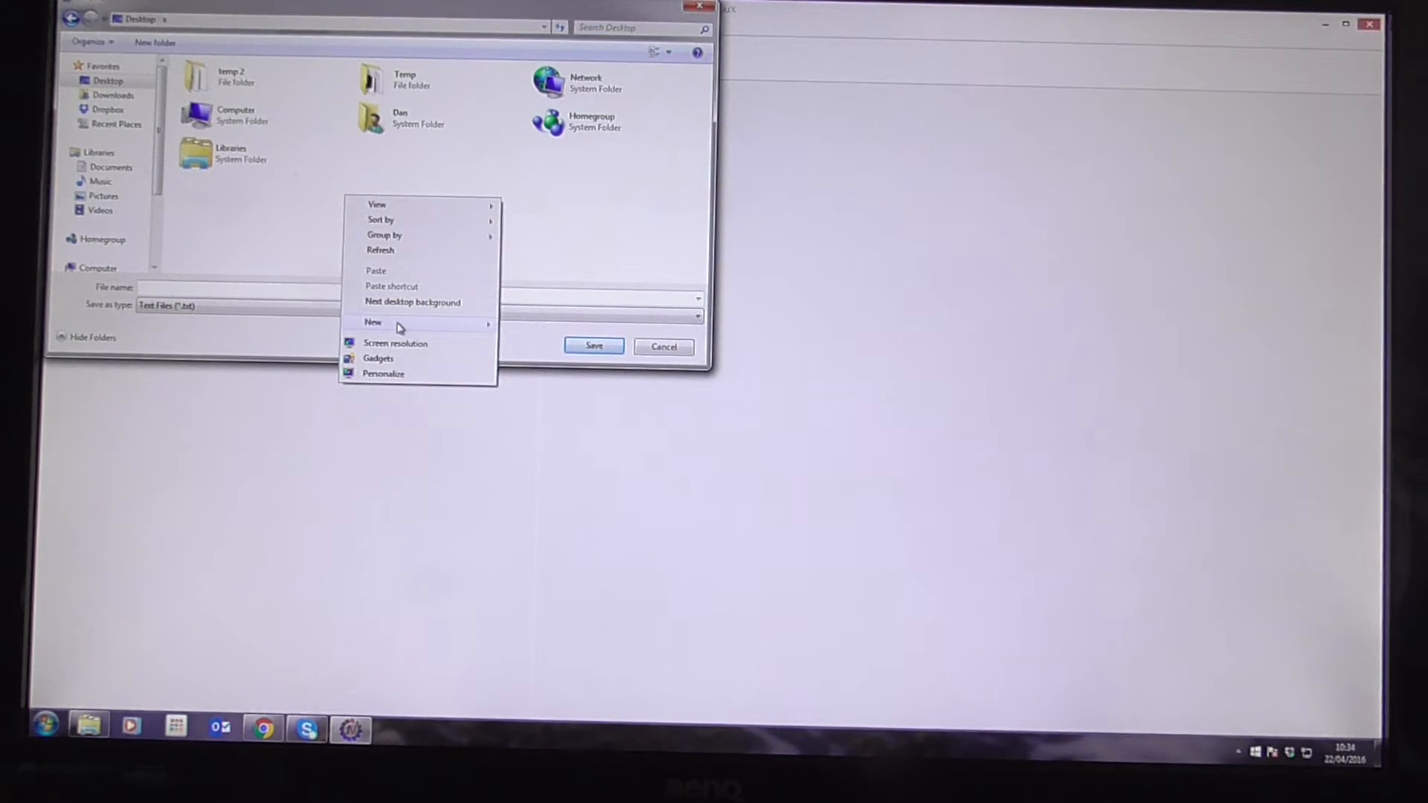
pyautogui.click(372, 322)
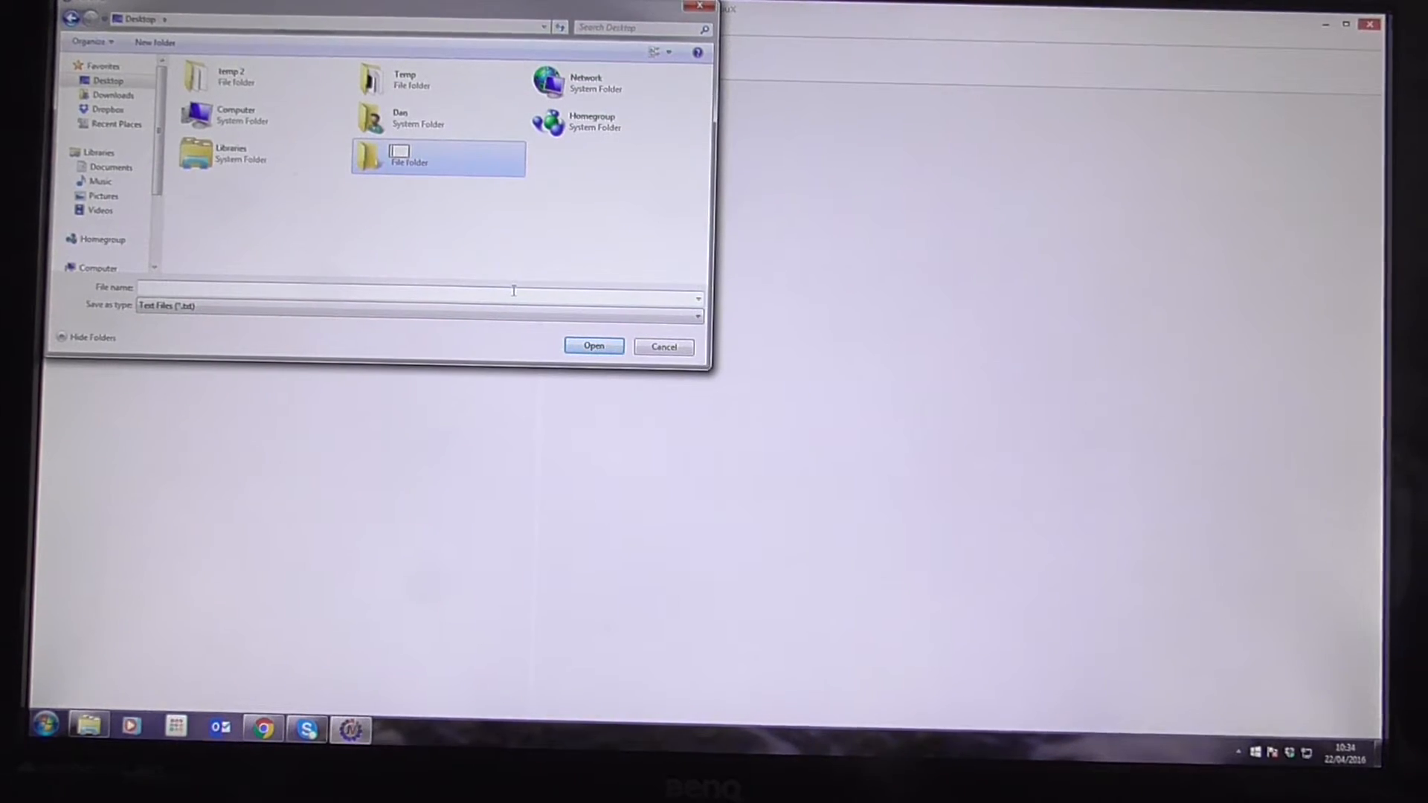
pyautogui.write('JooVuu X')
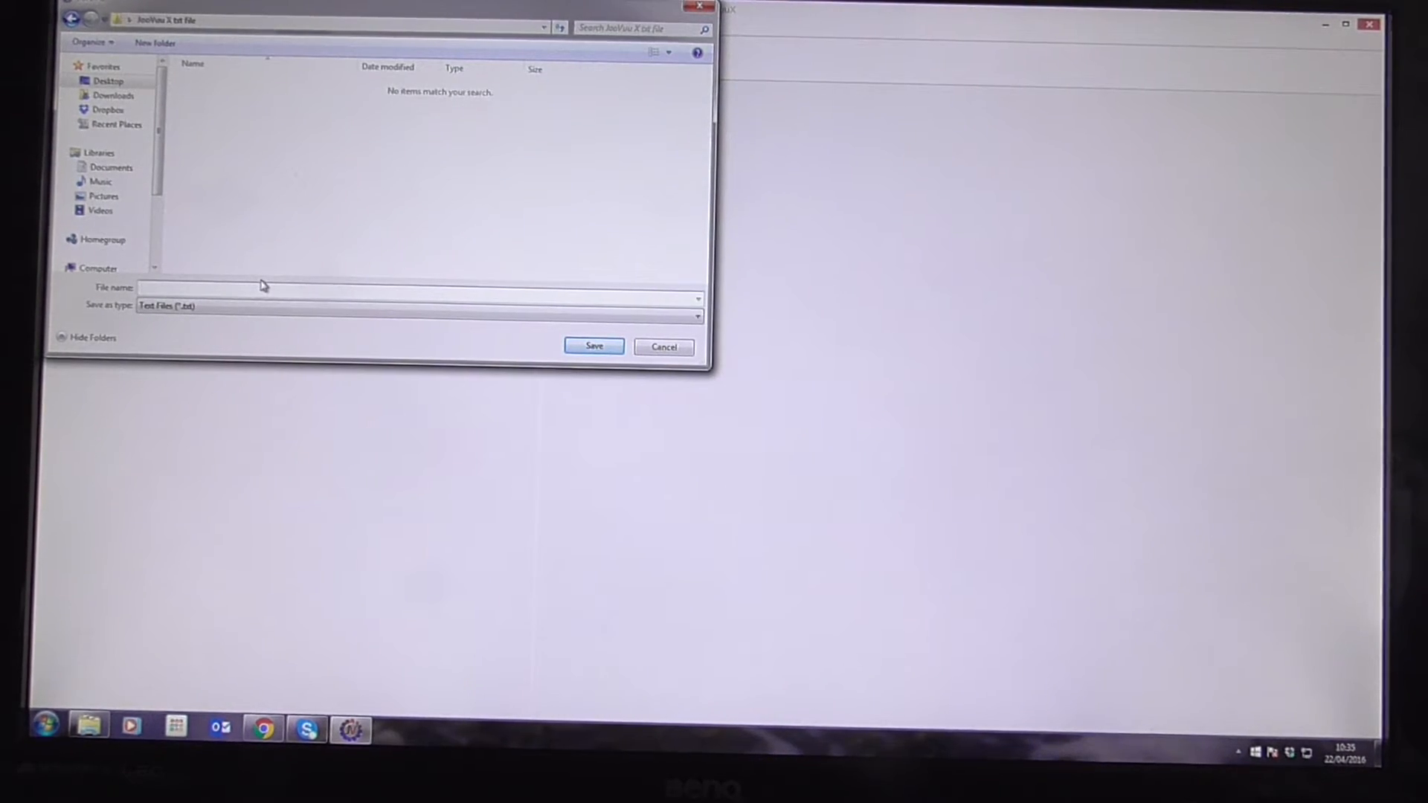
# Step: Save the settings file with the name 'customer'
pyautogui.write('customer')
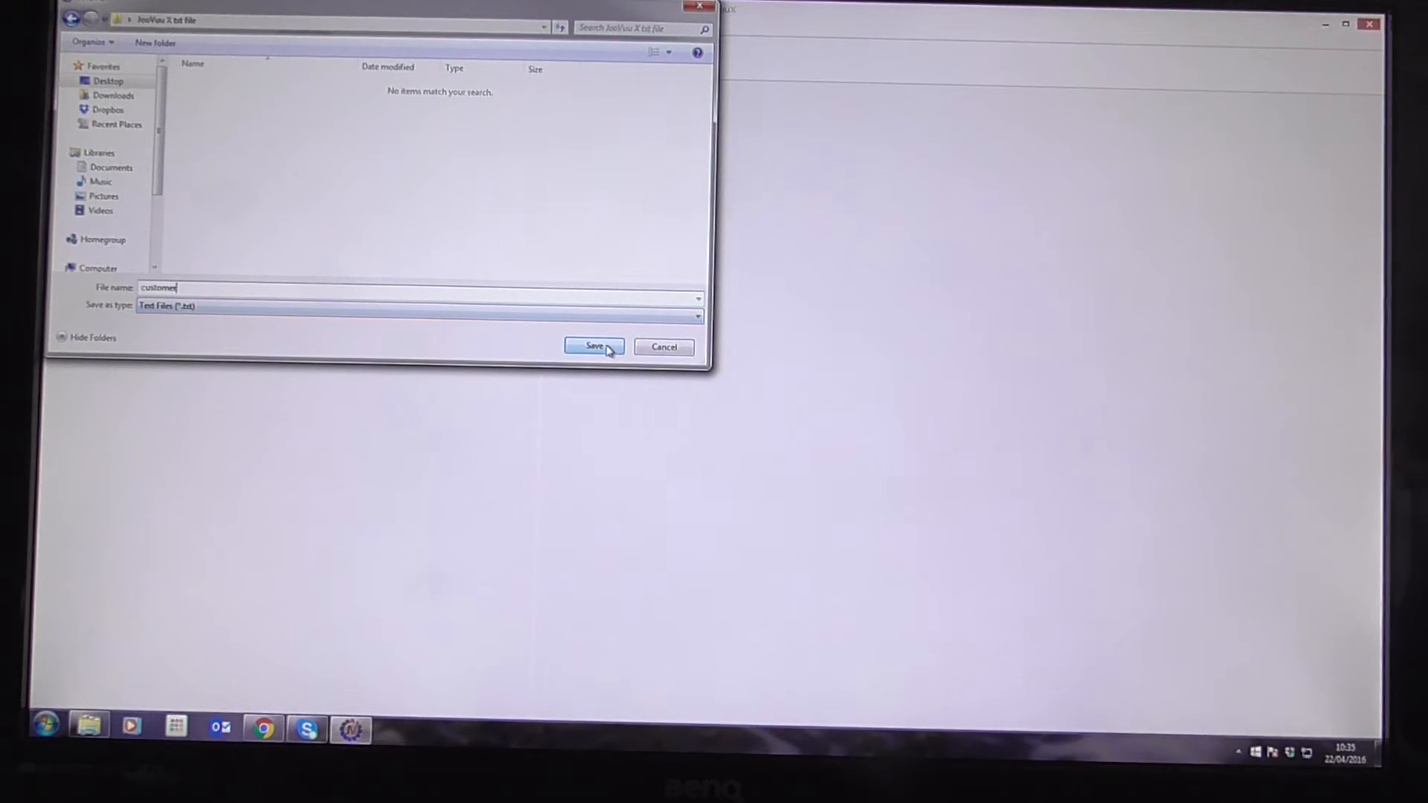
pyautogui.click(594, 347)
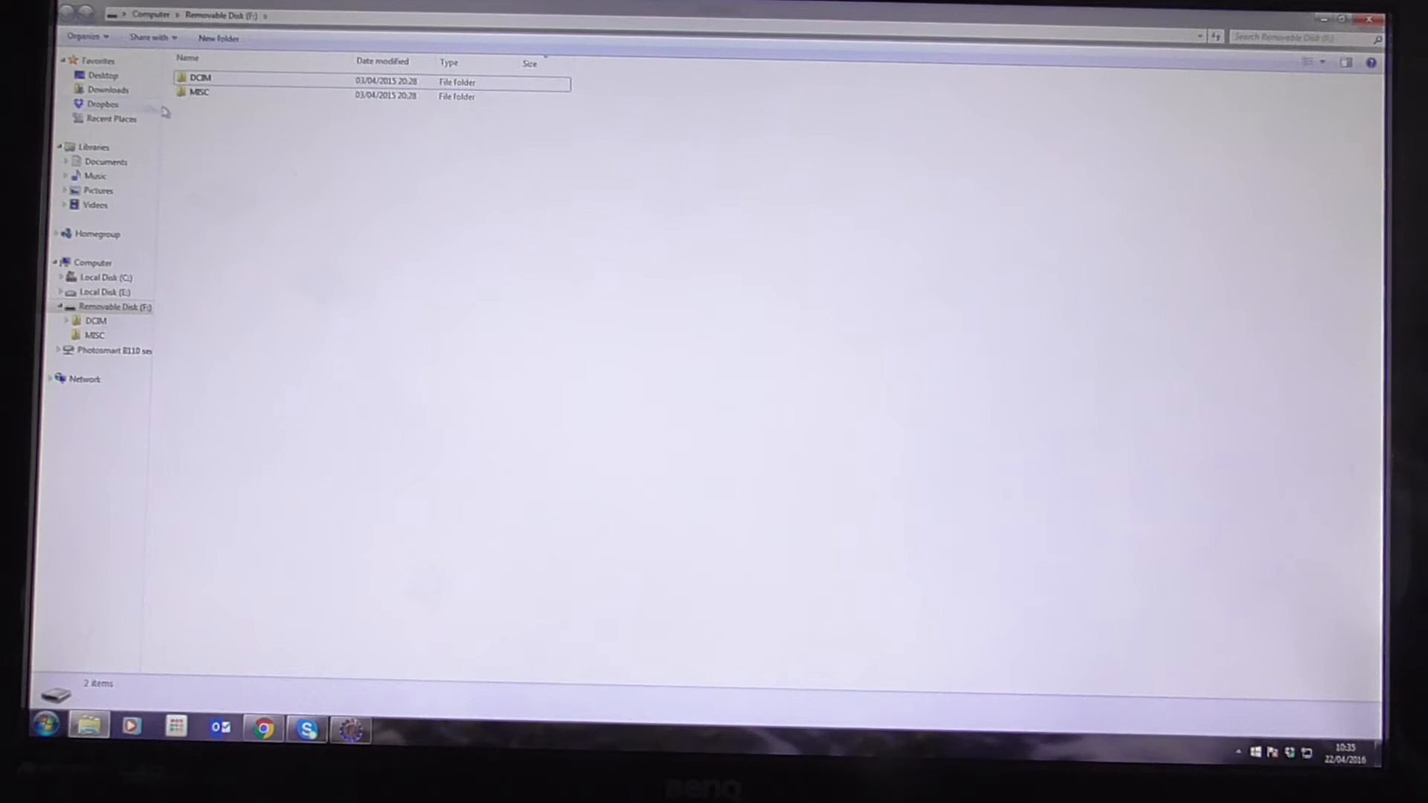
# Step: Copy customer.txt onto Removable Disk (F:) and open the drive to confirm the copy
pyautogui.click(104, 74)
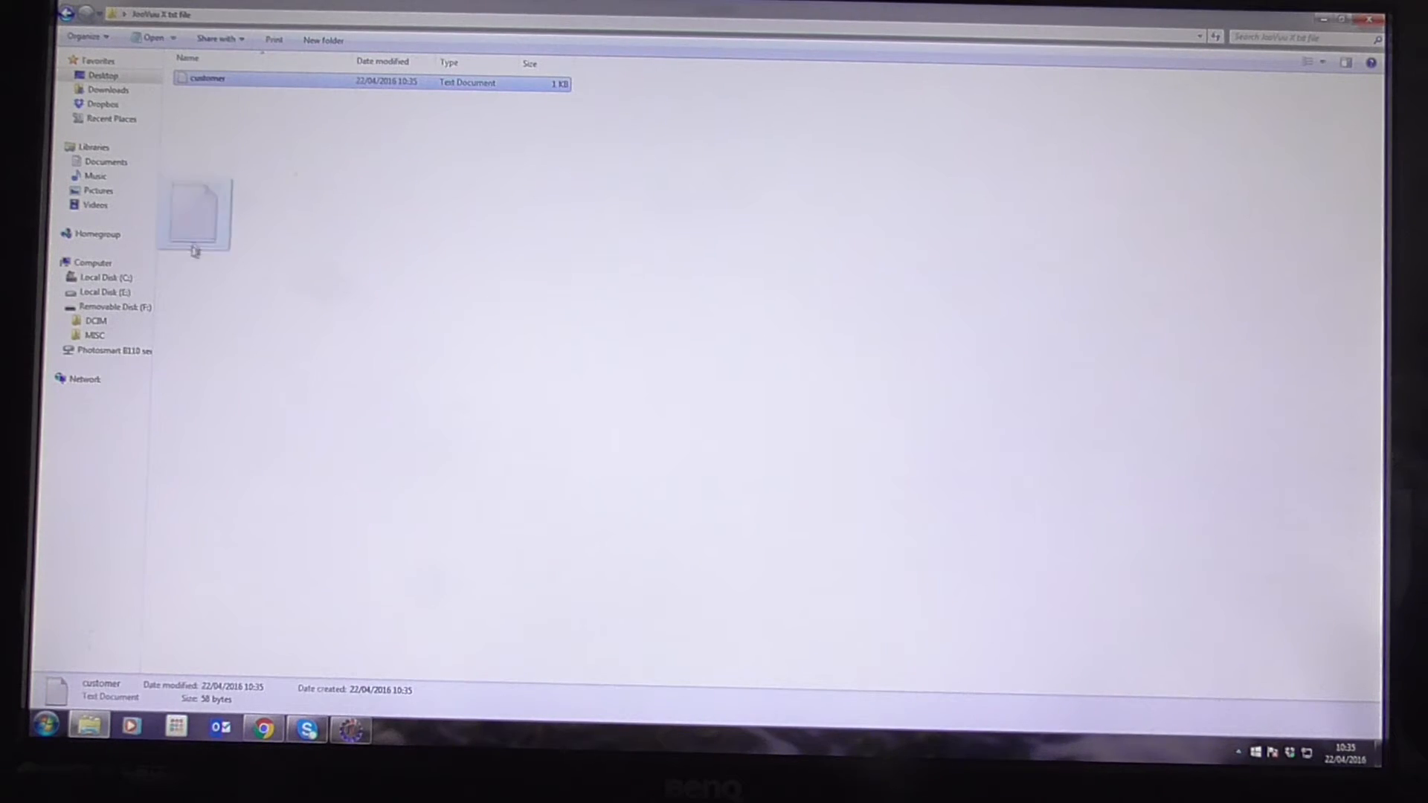
pyautogui.moveTo(194, 214); pyautogui.dragTo(109, 308)
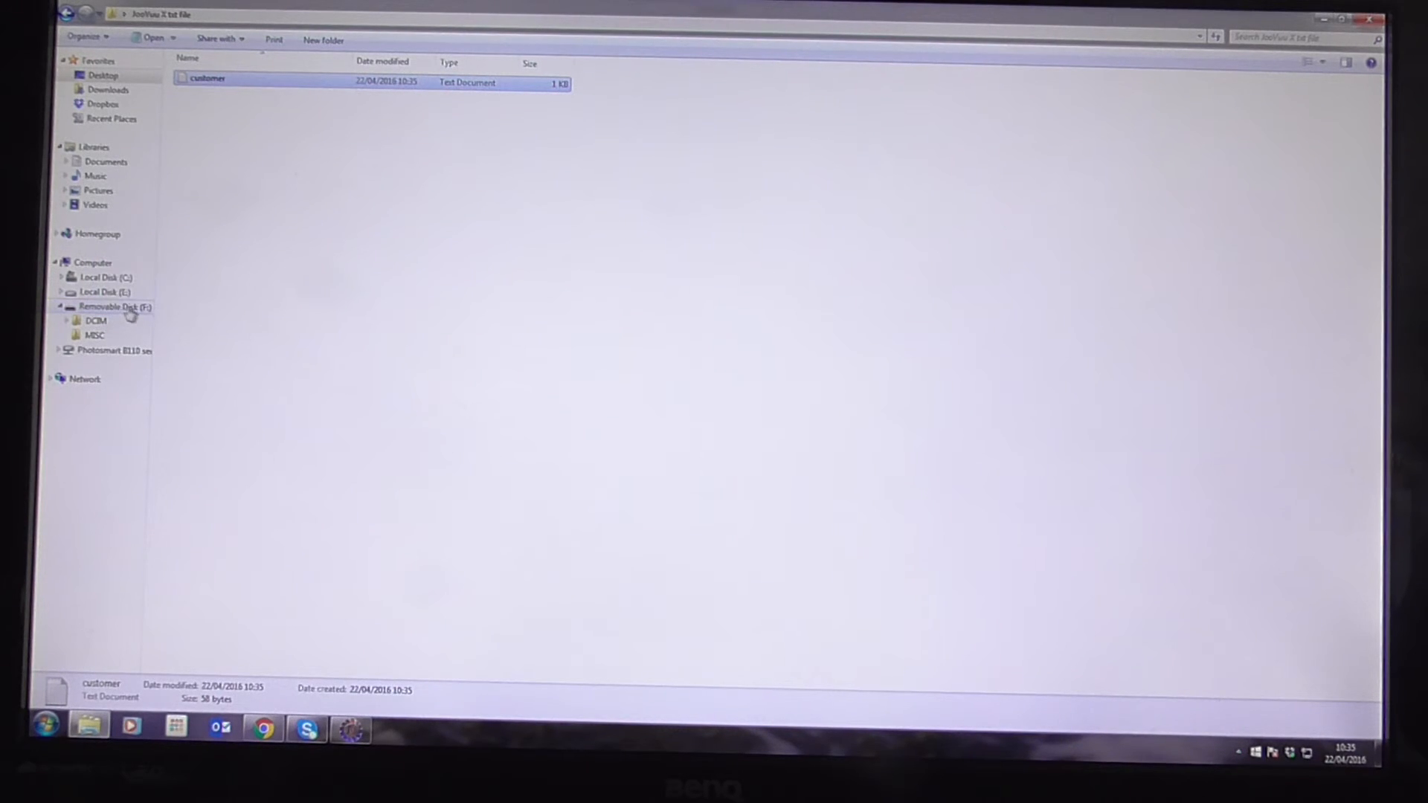
pyautogui.click(109, 307)
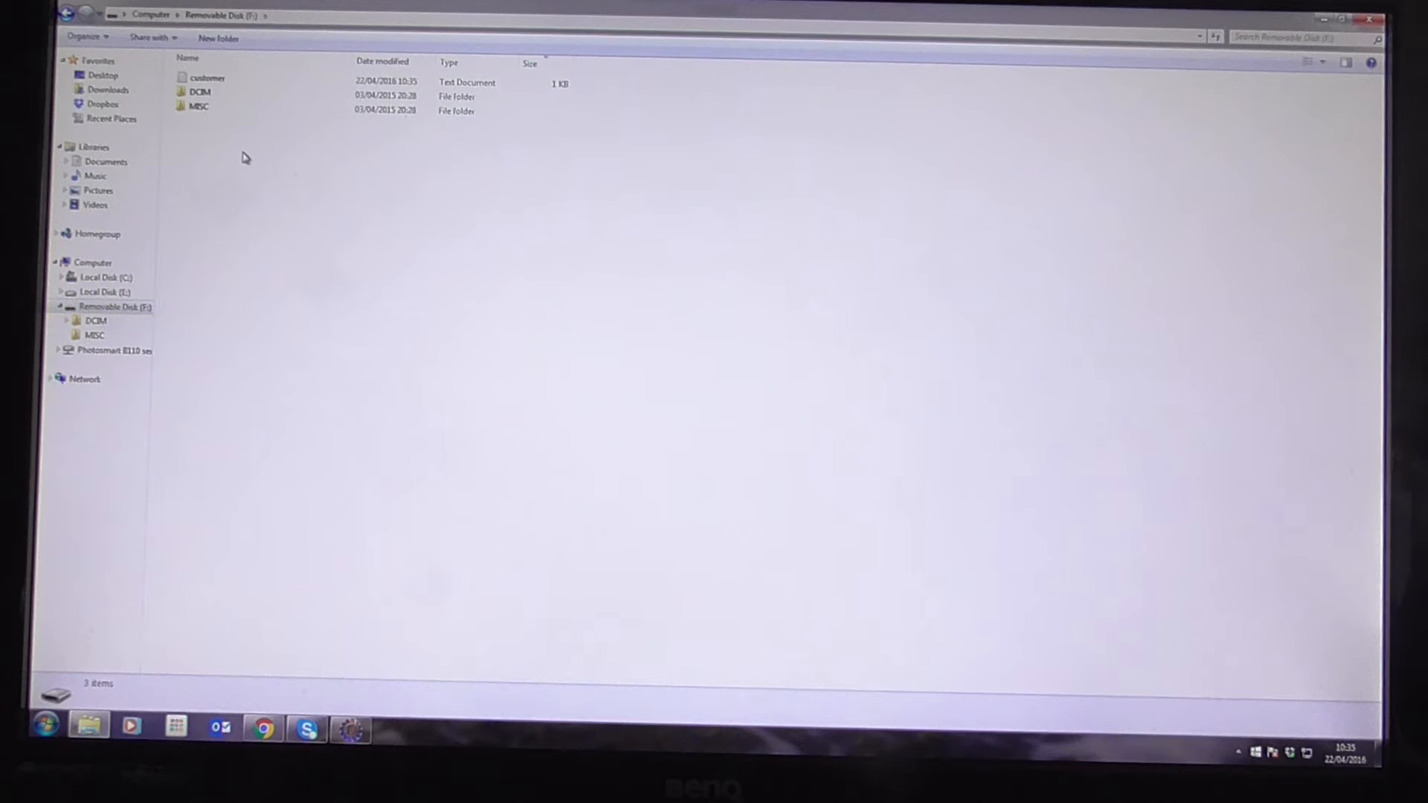